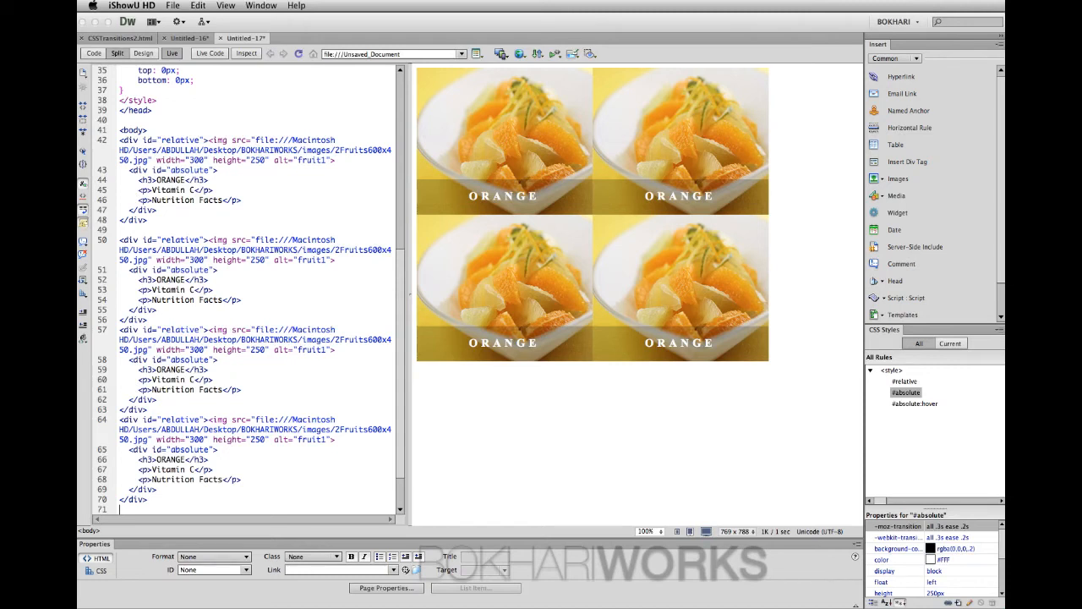
pyautogui.moveTo(649, 487)
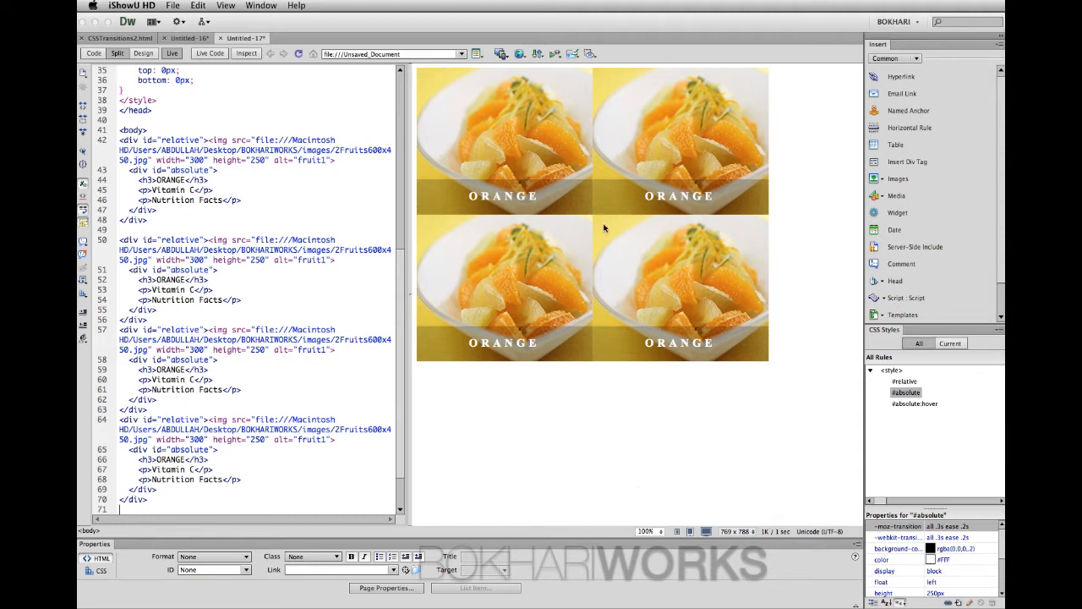
pyautogui.moveTo(617, 190)
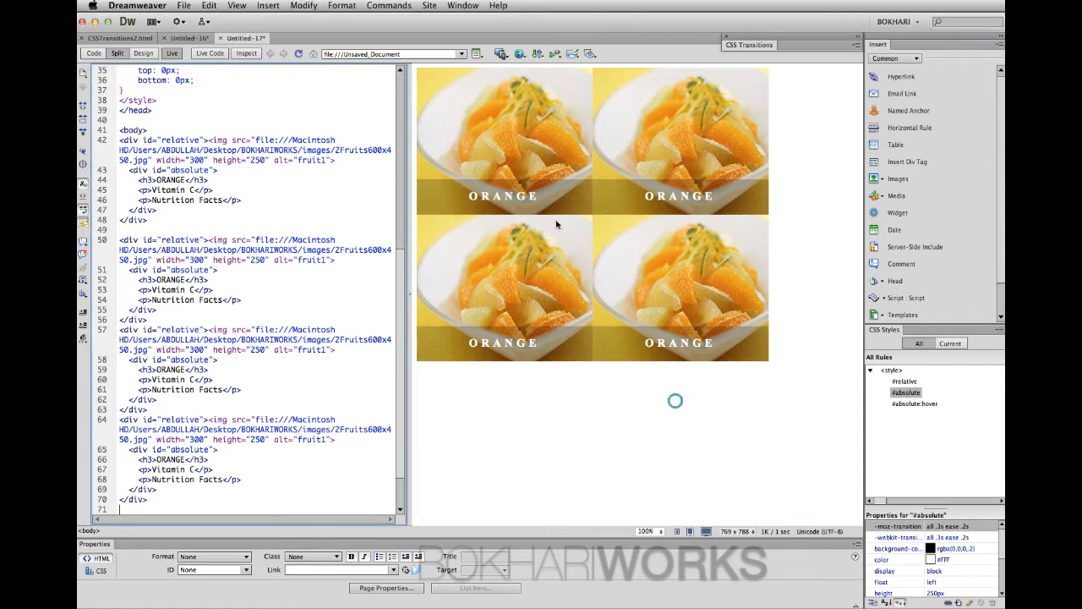
pyautogui.moveTo(504, 139)
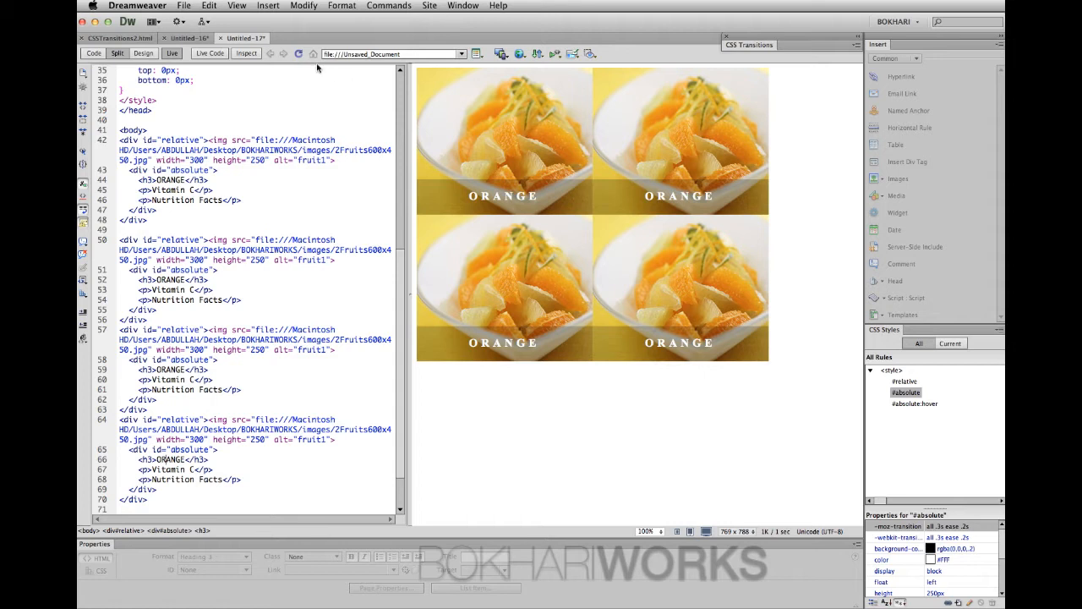
# Create a new blank HTML page and set its title to CSS TRANS
pyautogui.click(183, 5)
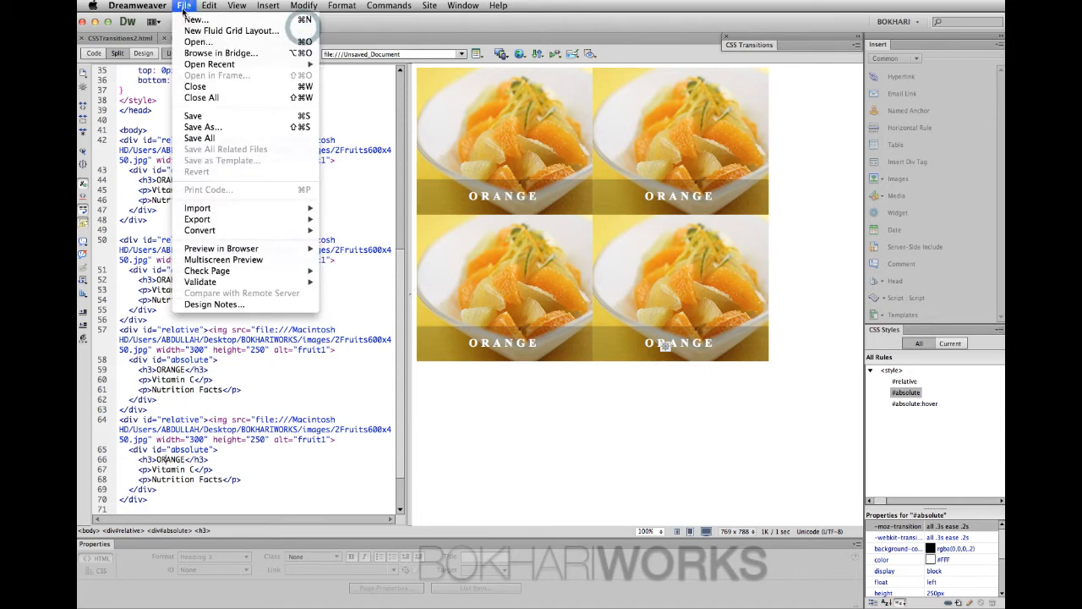
pyautogui.click(196, 20)
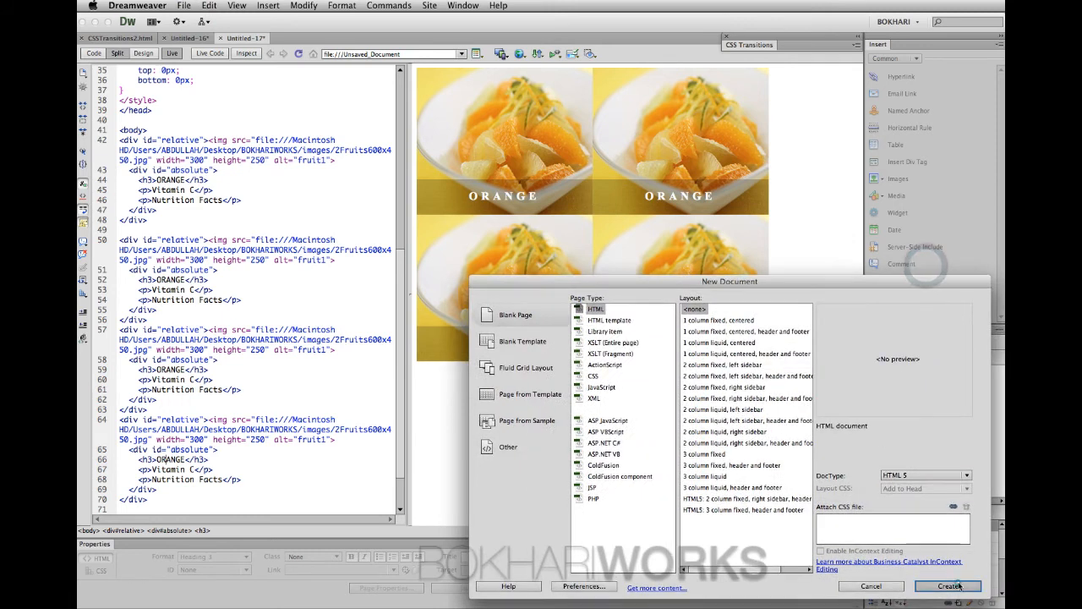
pyautogui.click(947, 585)
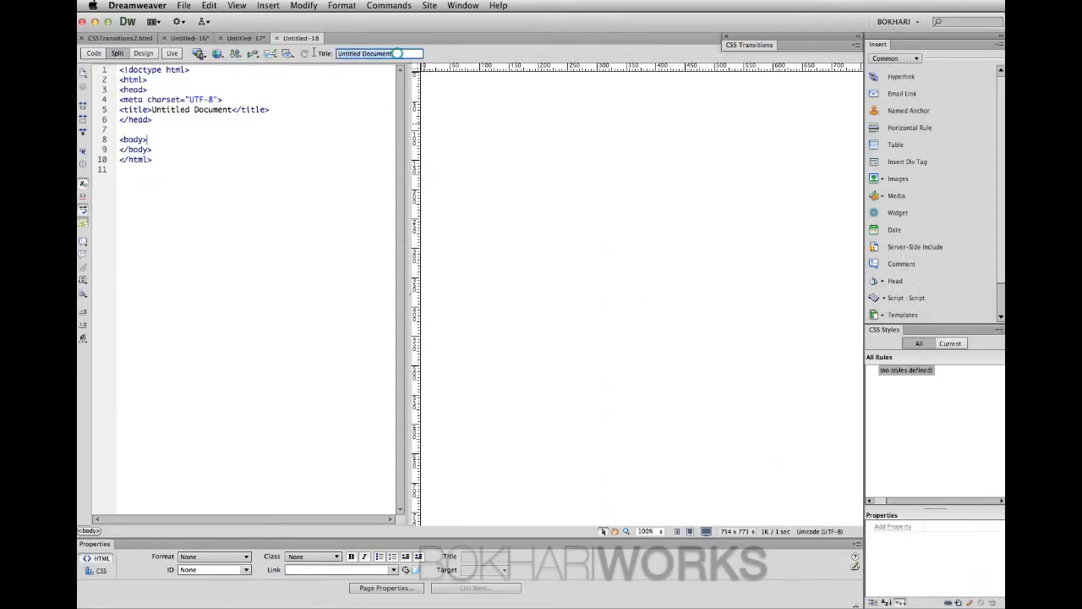
pyautogui.write('CSS TRANSTI')
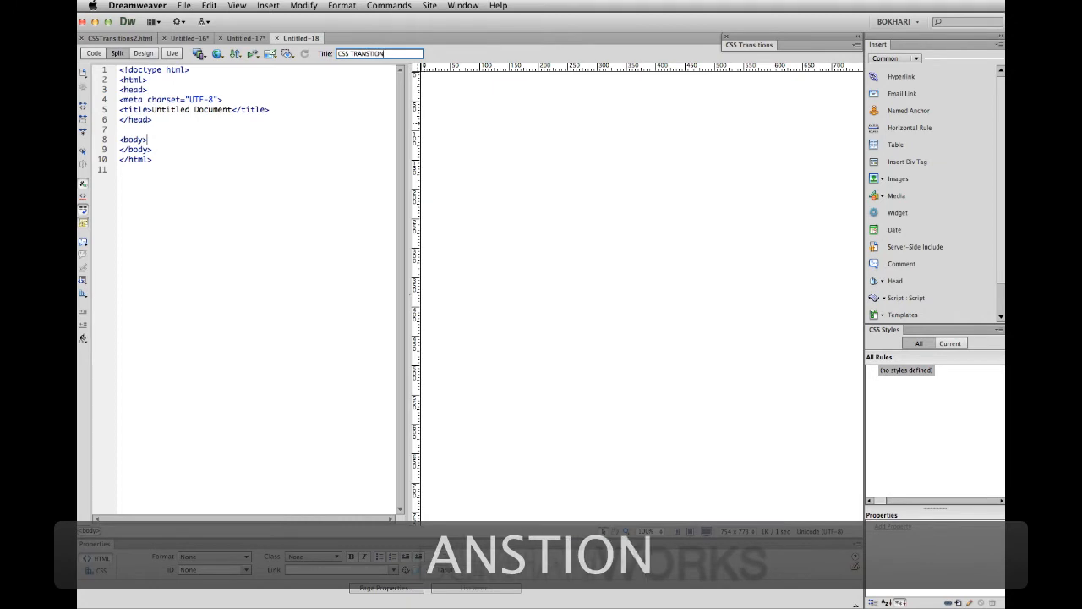
pyautogui.write('ONA')
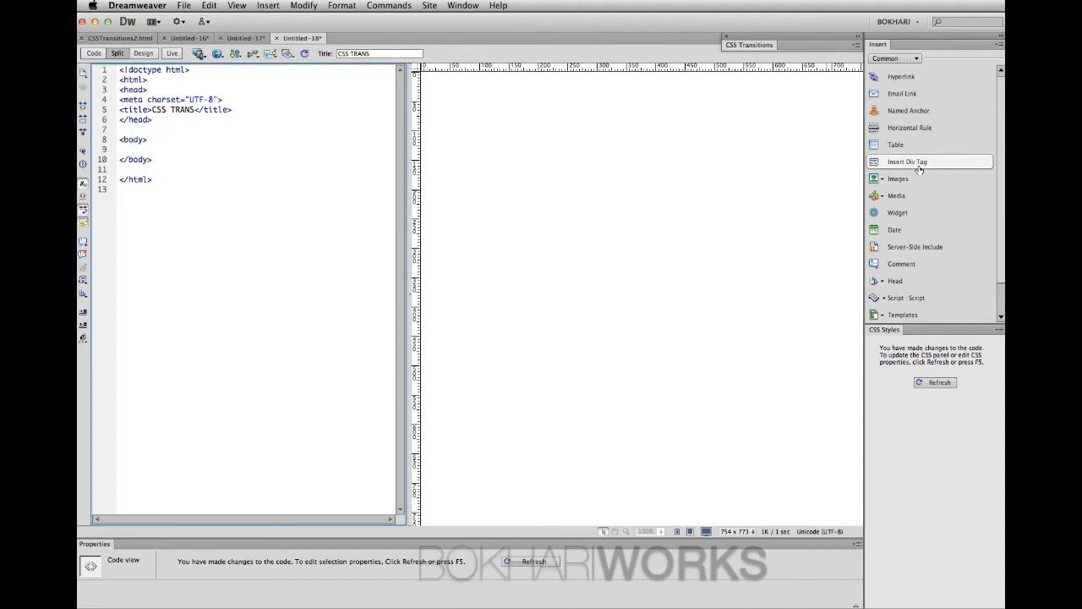
# Insert a div with ID wrapper and nest a second div with ID content inside it
pyautogui.click(906, 162)
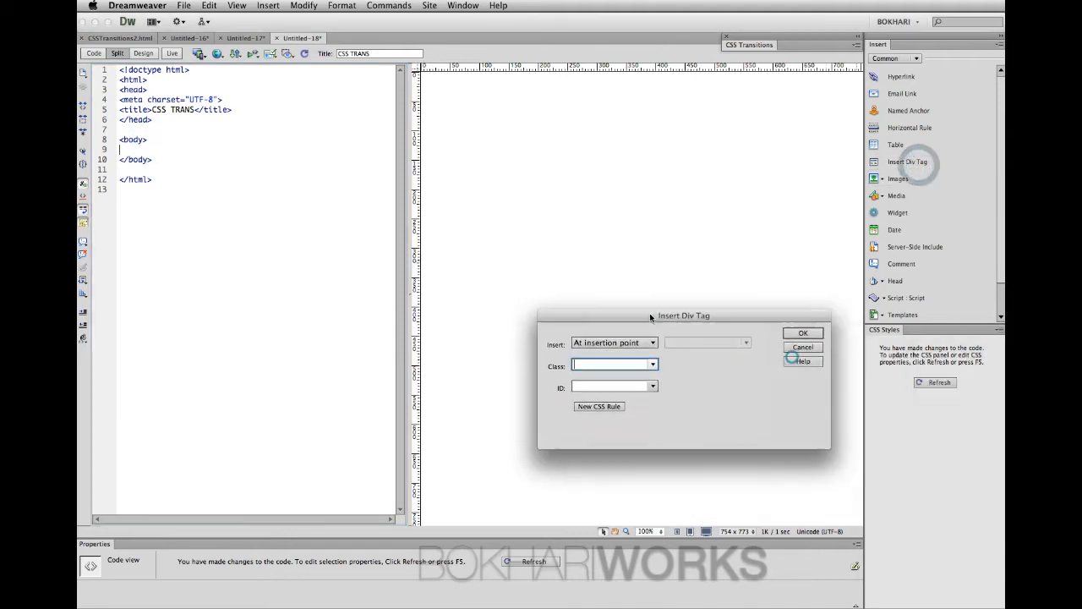
pyautogui.write('wra')
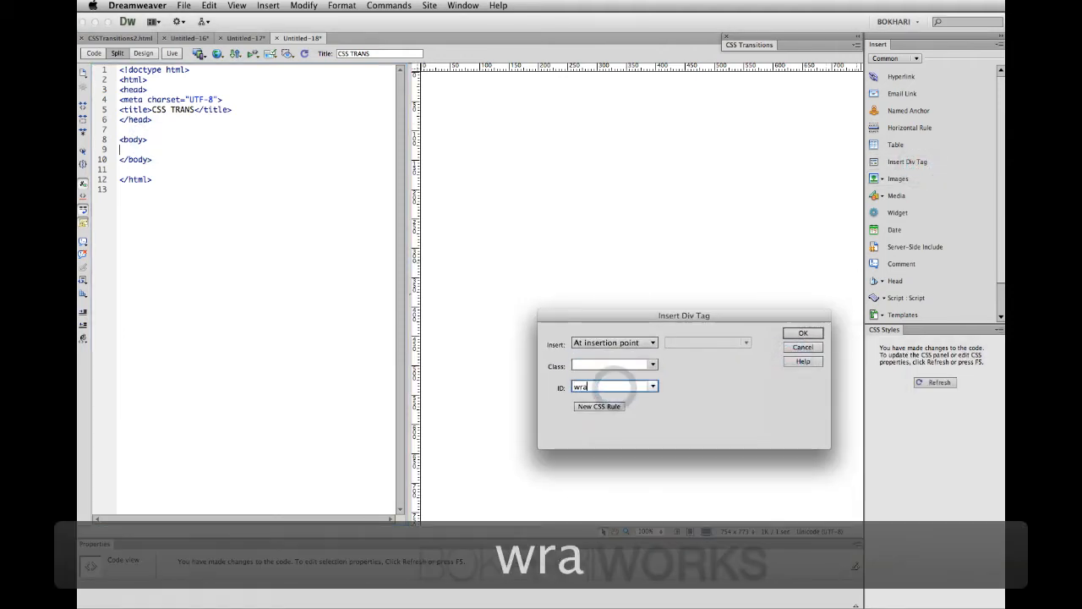
pyautogui.write('pper')
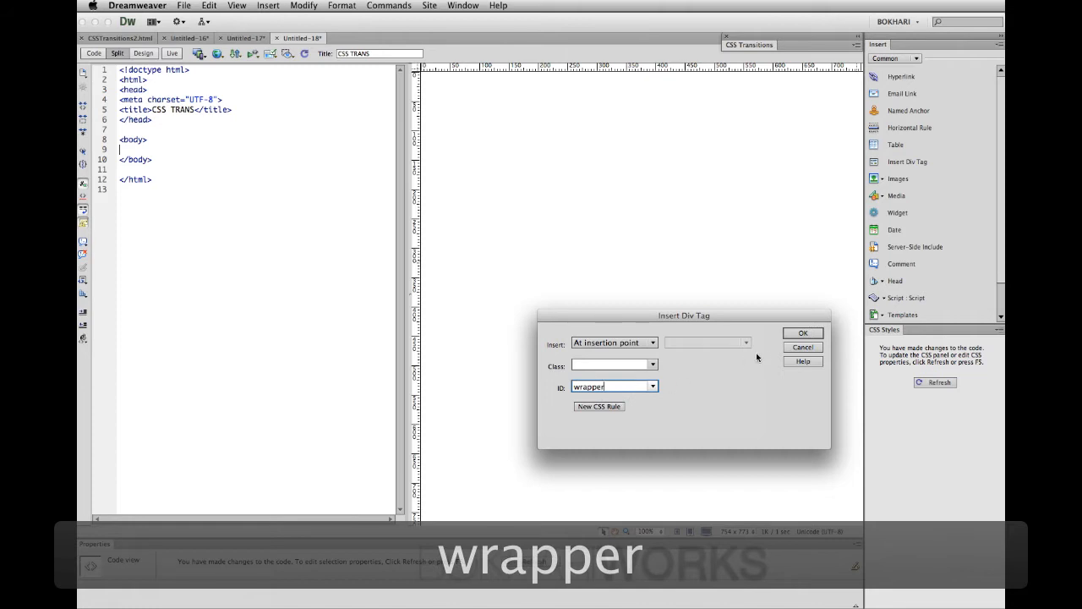
pyautogui.moveTo(693, 375)
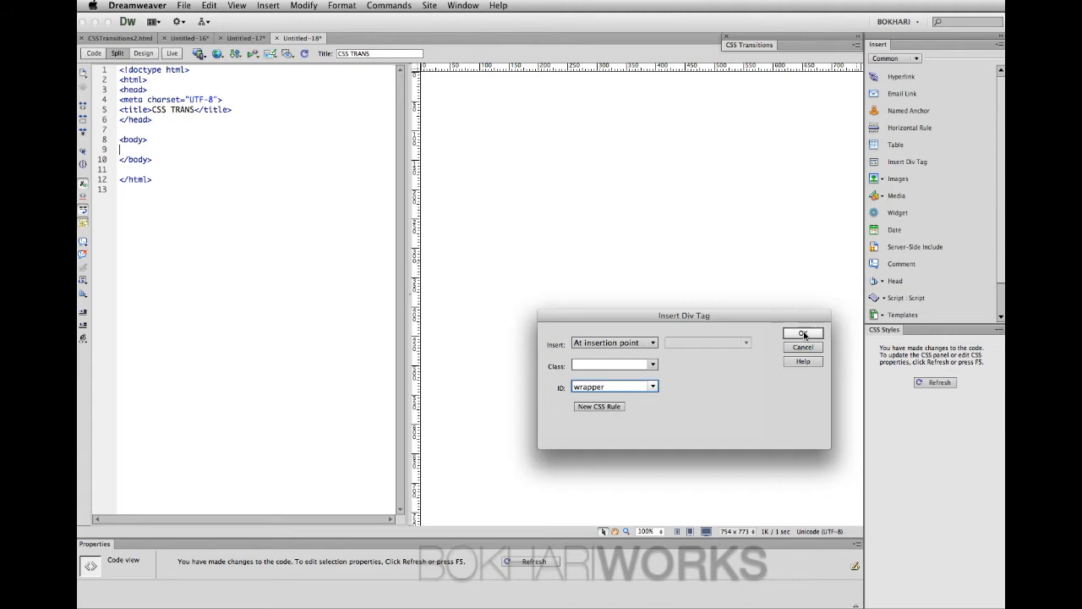
pyautogui.click(801, 331)
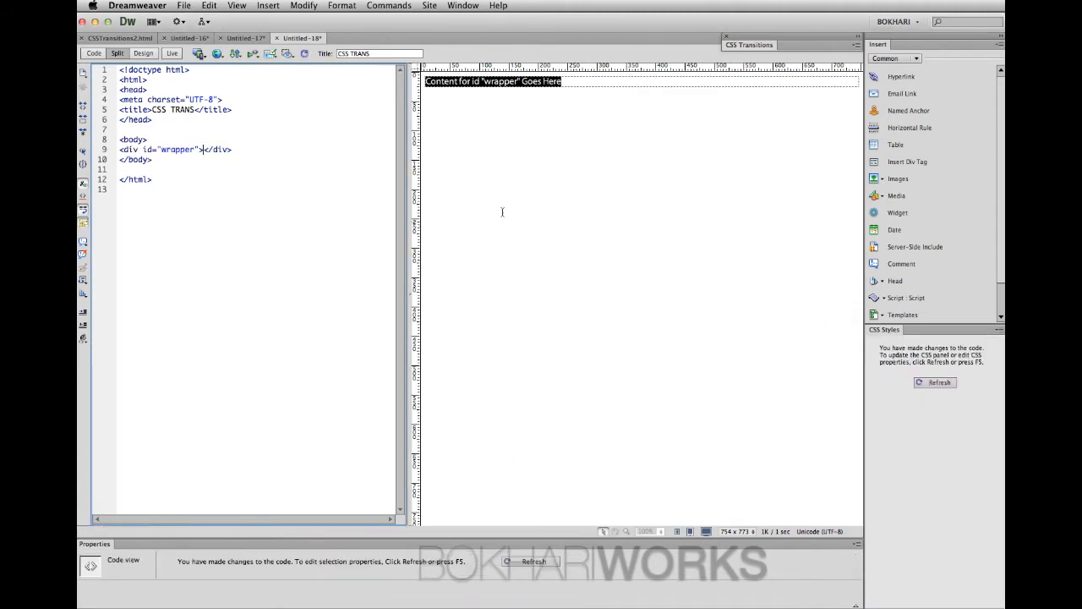
pyautogui.moveTo(436, 145)
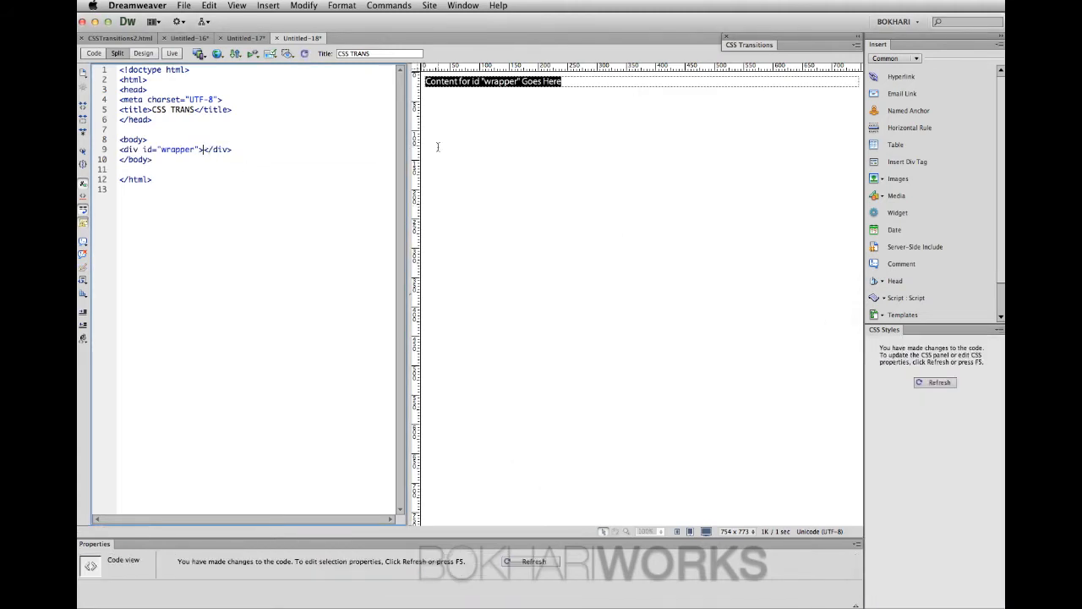
pyautogui.click(906, 163)
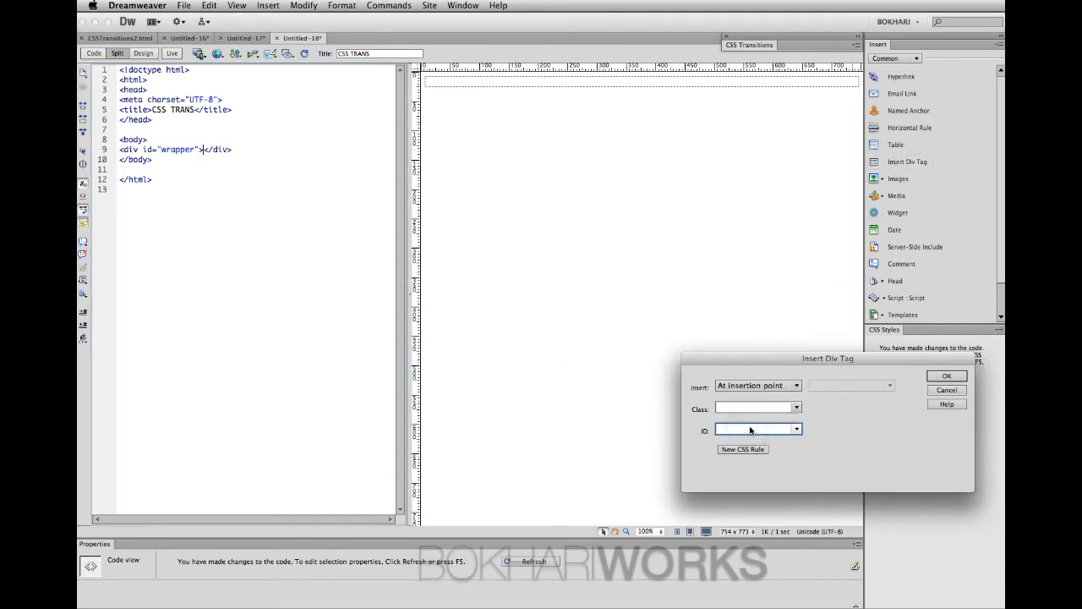
pyautogui.write('content')
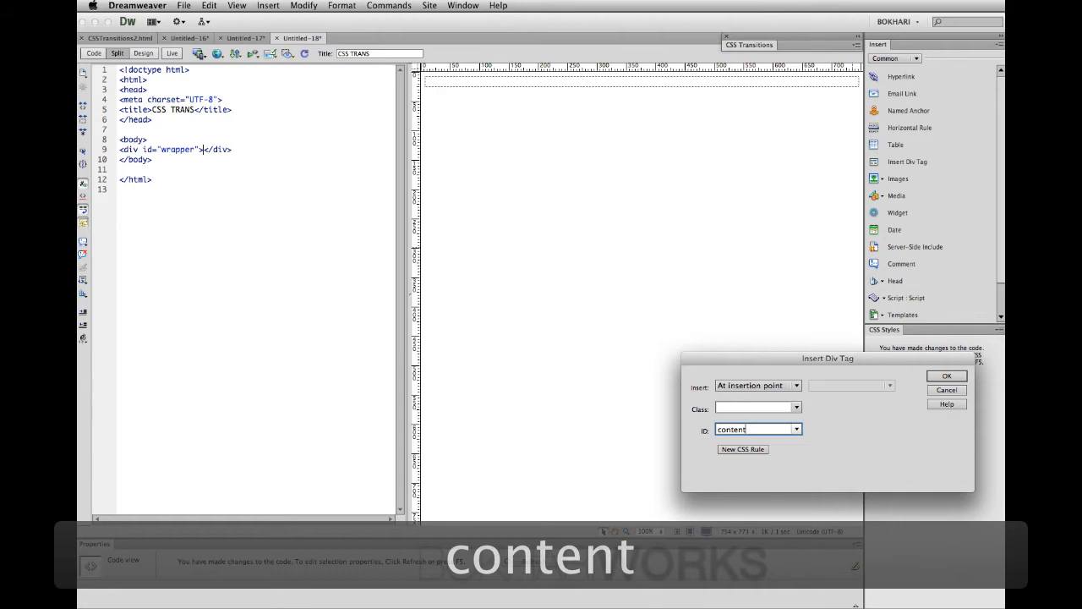
pyautogui.click(946, 376)
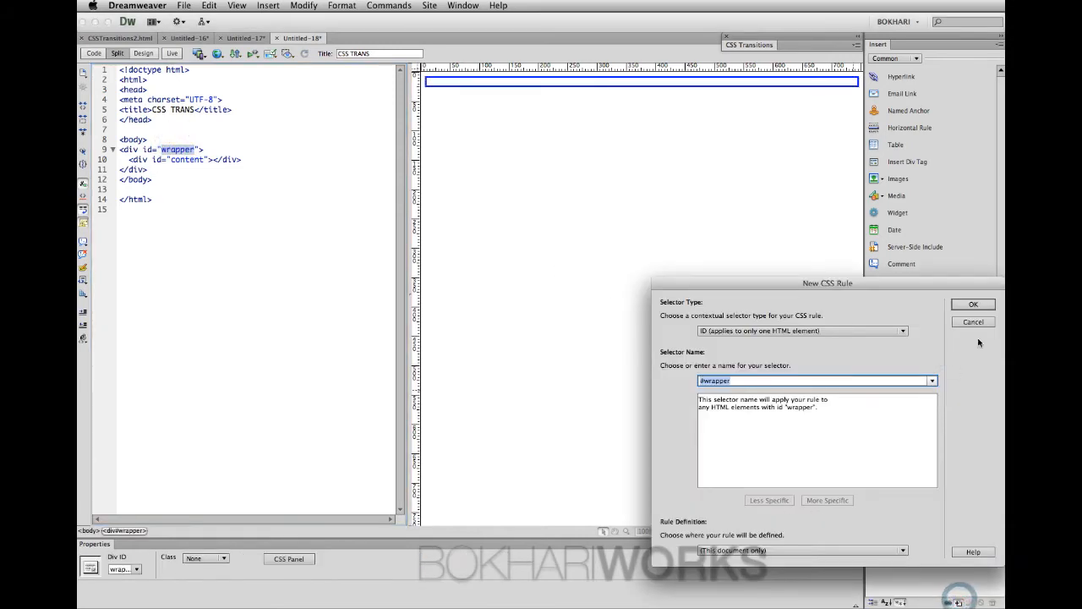
# Define #wrapper as a 300×250 px box floated left, position relative, overflow hidden
pyautogui.click(974, 304)
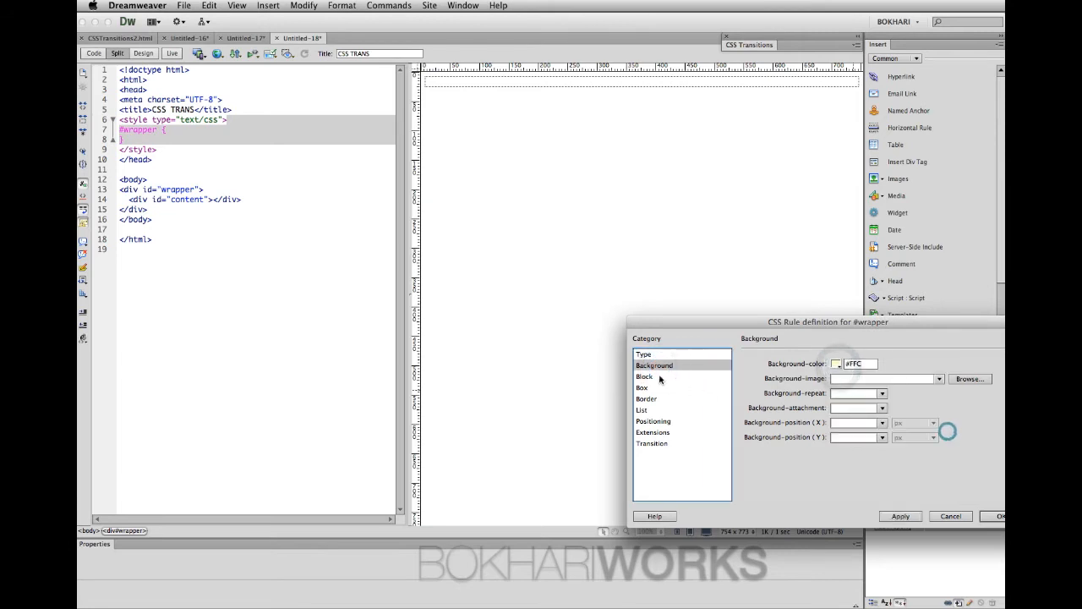
pyautogui.click(644, 376)
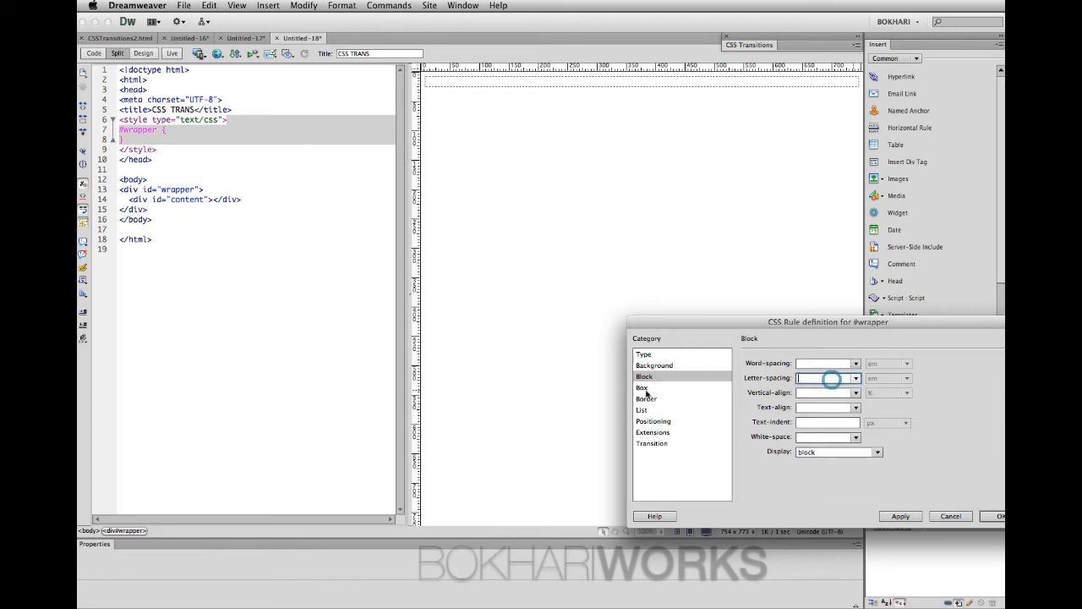
pyautogui.click(643, 387)
pyautogui.write('300')
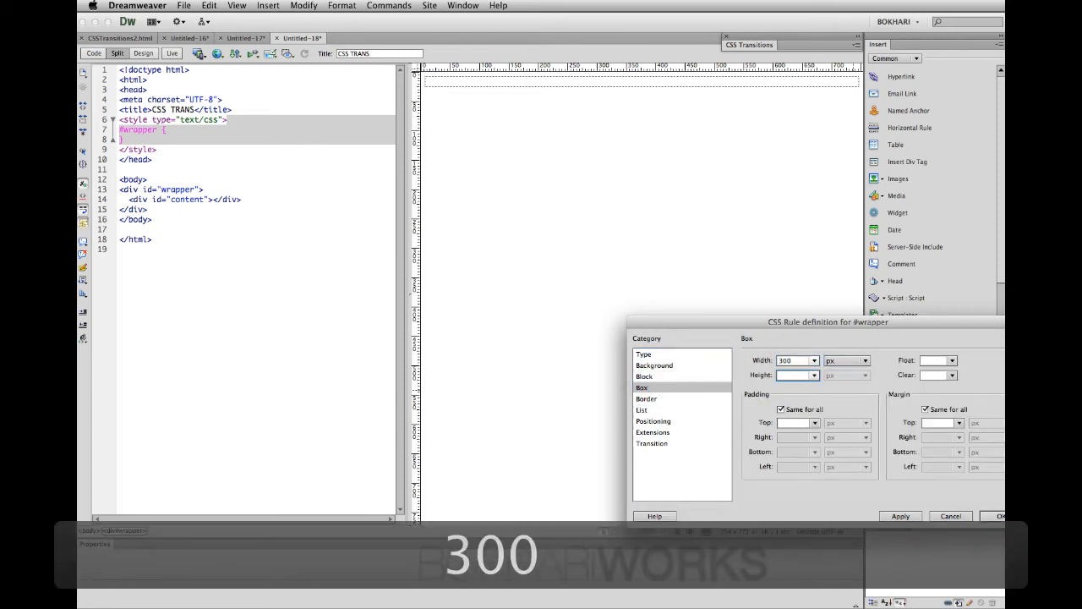
pyautogui.write('250')
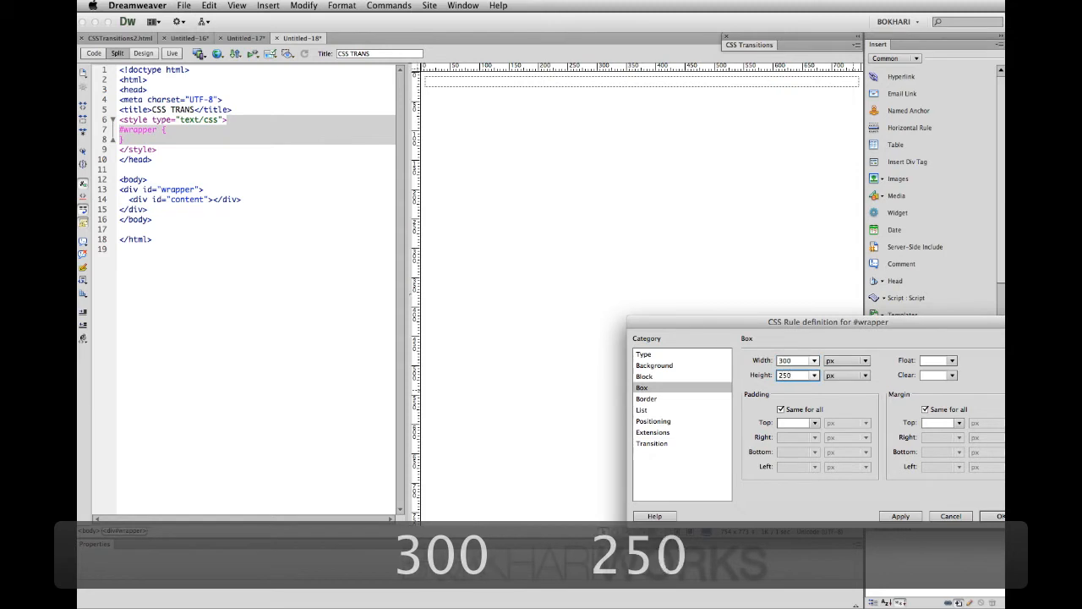
pyautogui.click(938, 360)
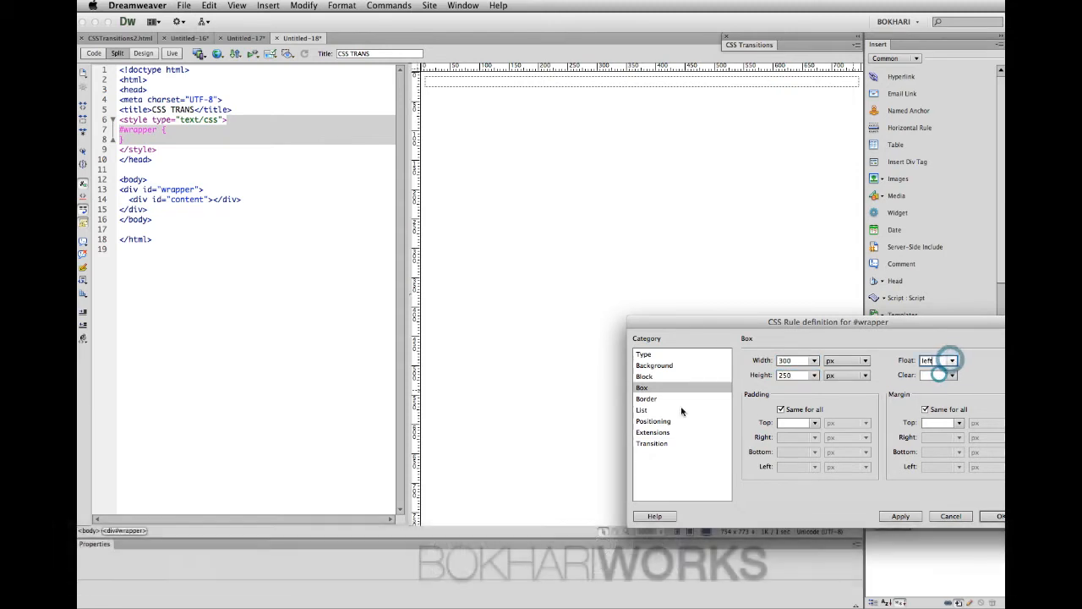
pyautogui.click(642, 411)
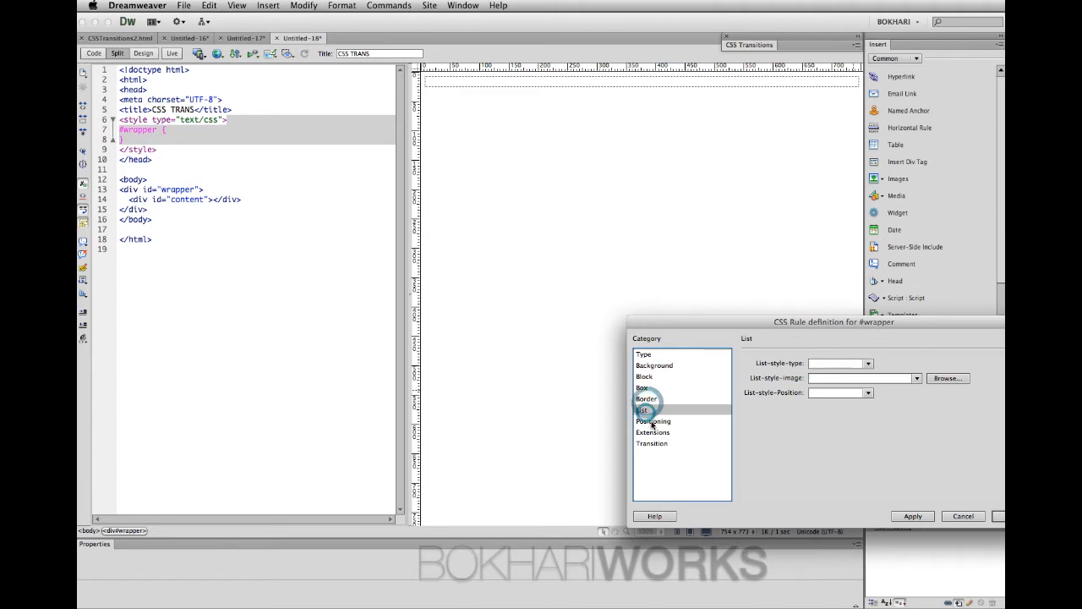
pyautogui.click(653, 419)
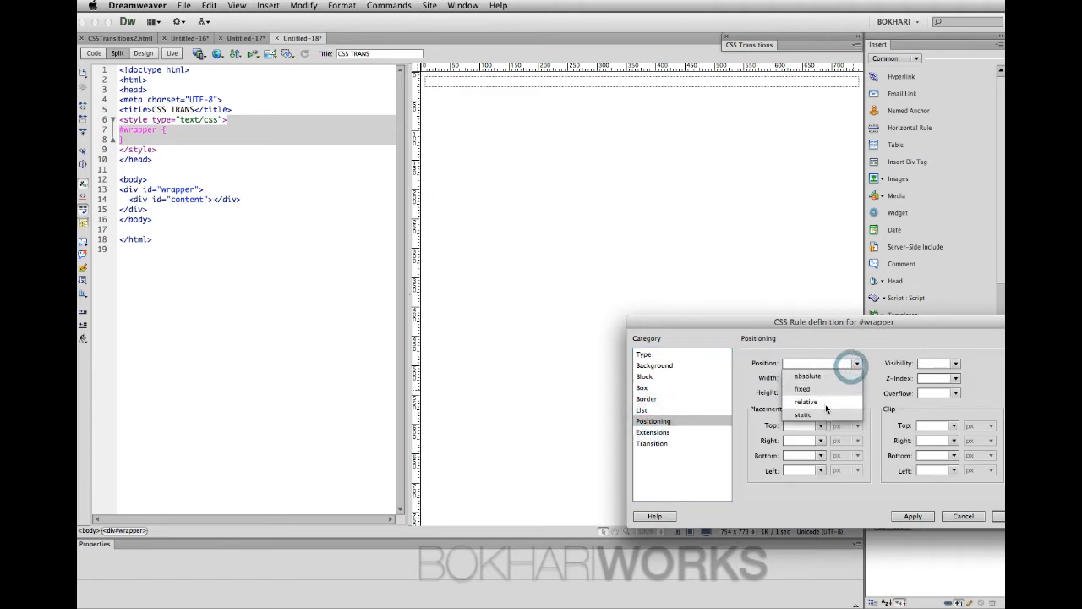
pyautogui.click(804, 400)
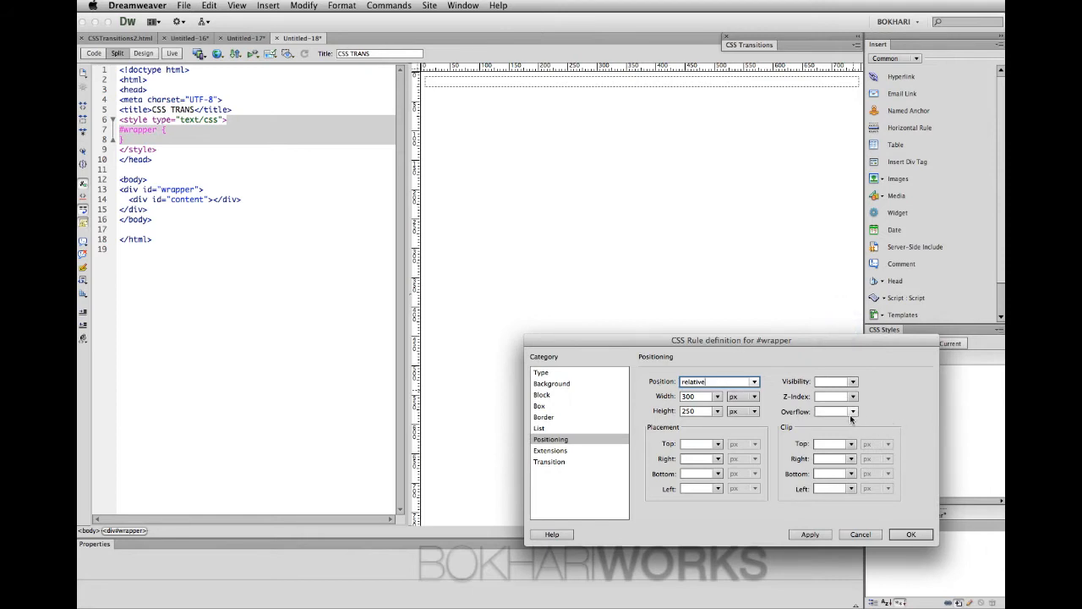
pyautogui.click(852, 410)
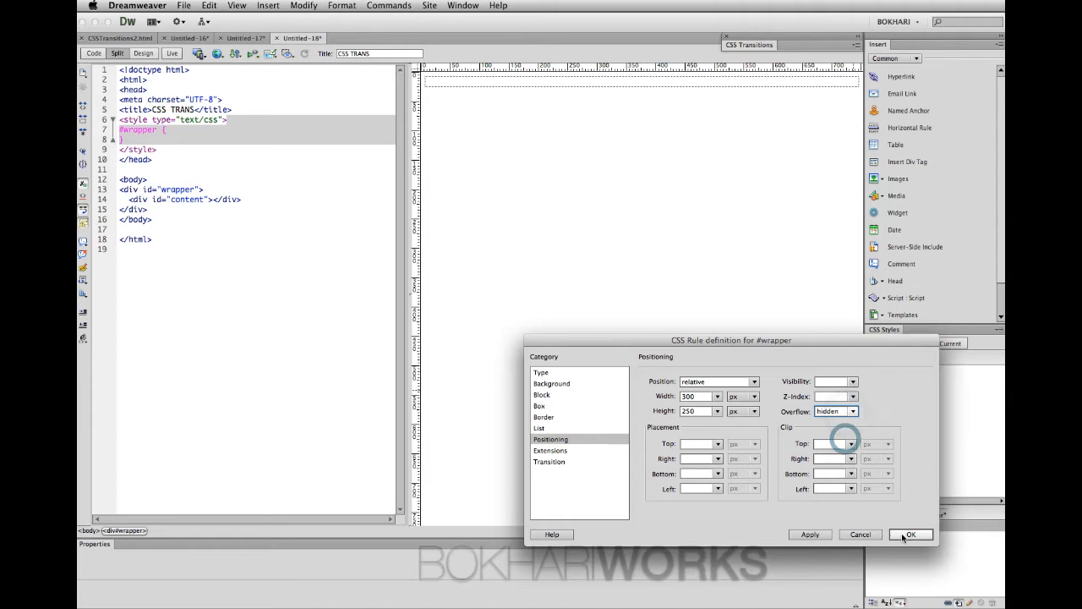
pyautogui.click(910, 534)
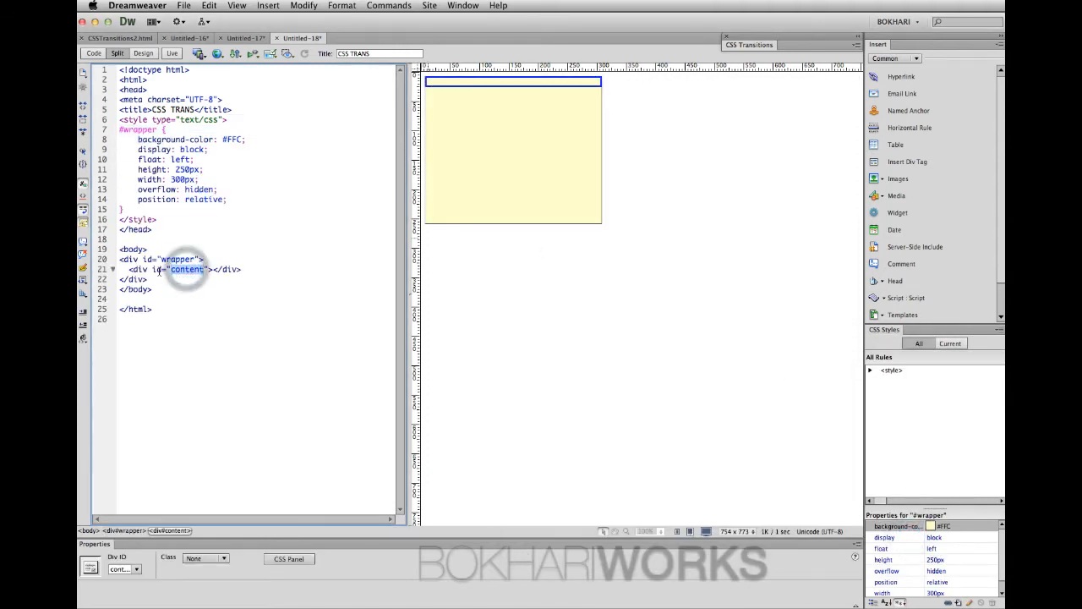
# Create a #content rule with a translucent black rgba(0,0,0,.2) background and apply it
pyautogui.doubleClick(186, 269)
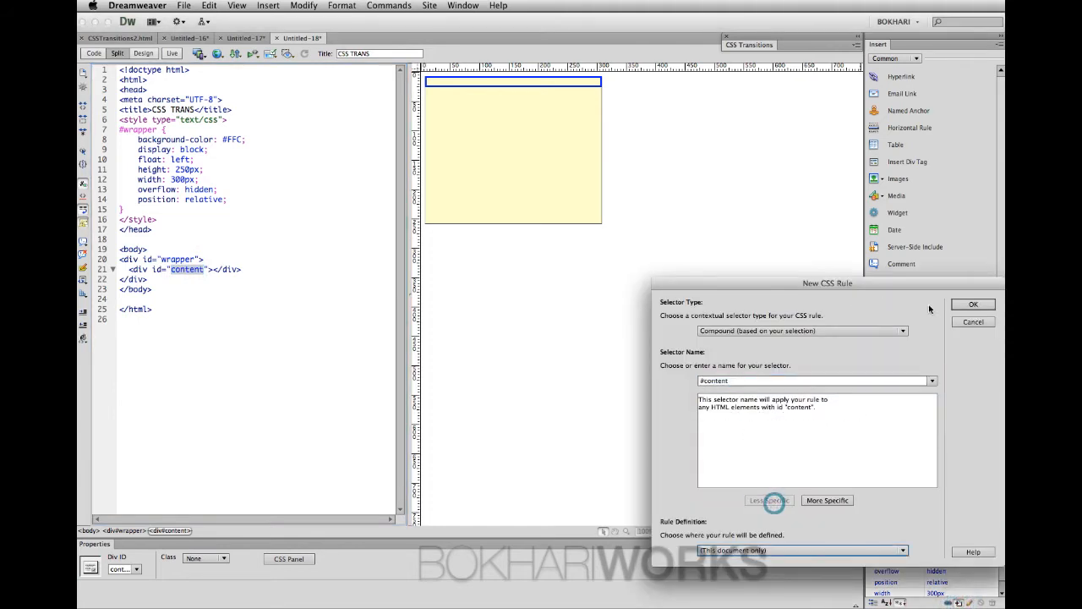
pyautogui.click(974, 304)
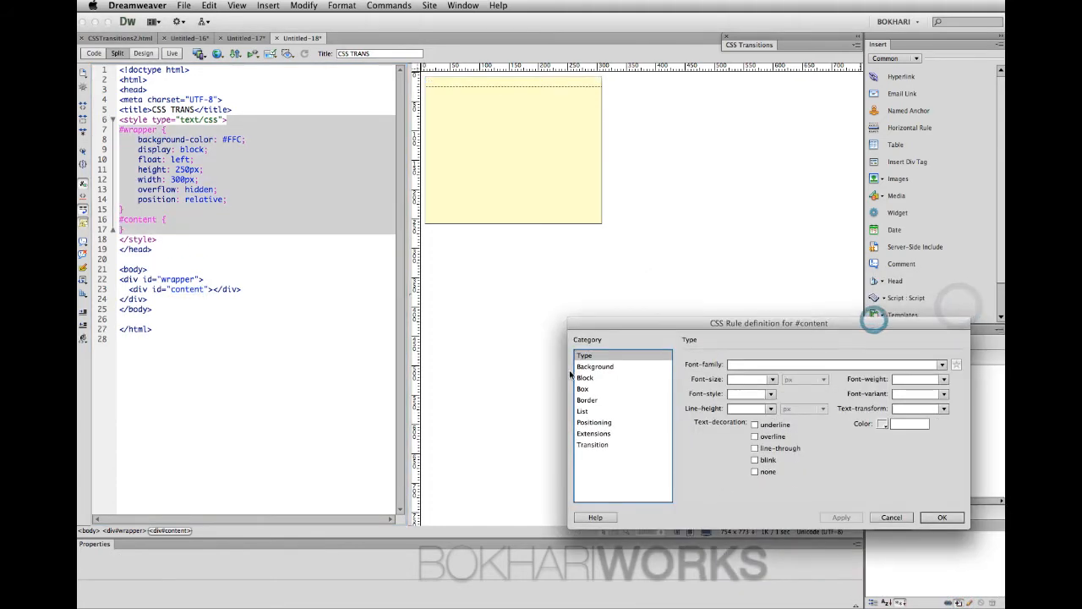
pyautogui.click(595, 366)
pyautogui.write('r')
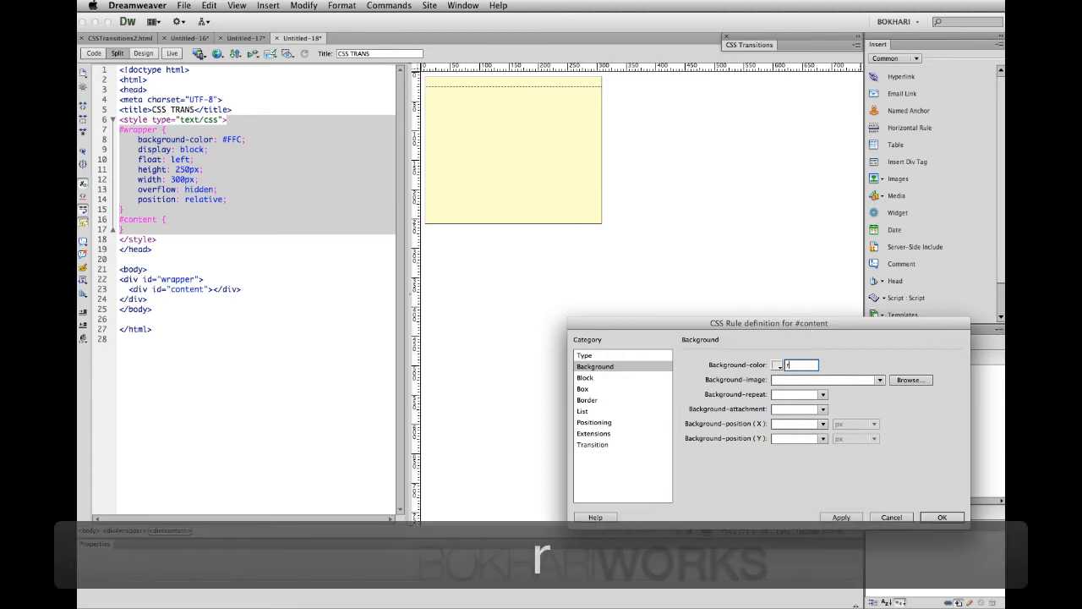
pyautogui.write('gba')
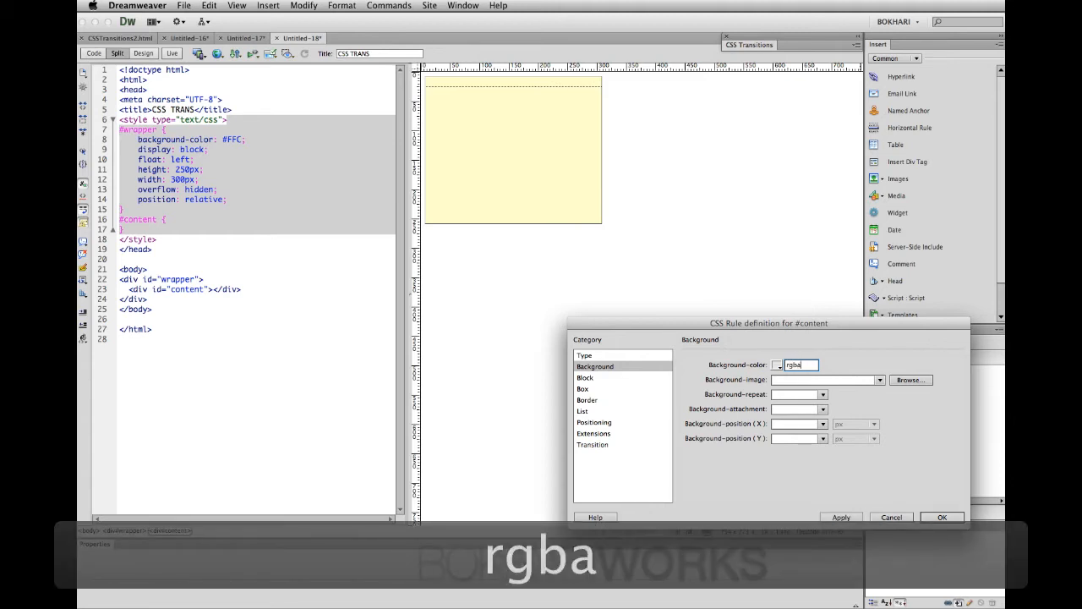
pyautogui.write('()')
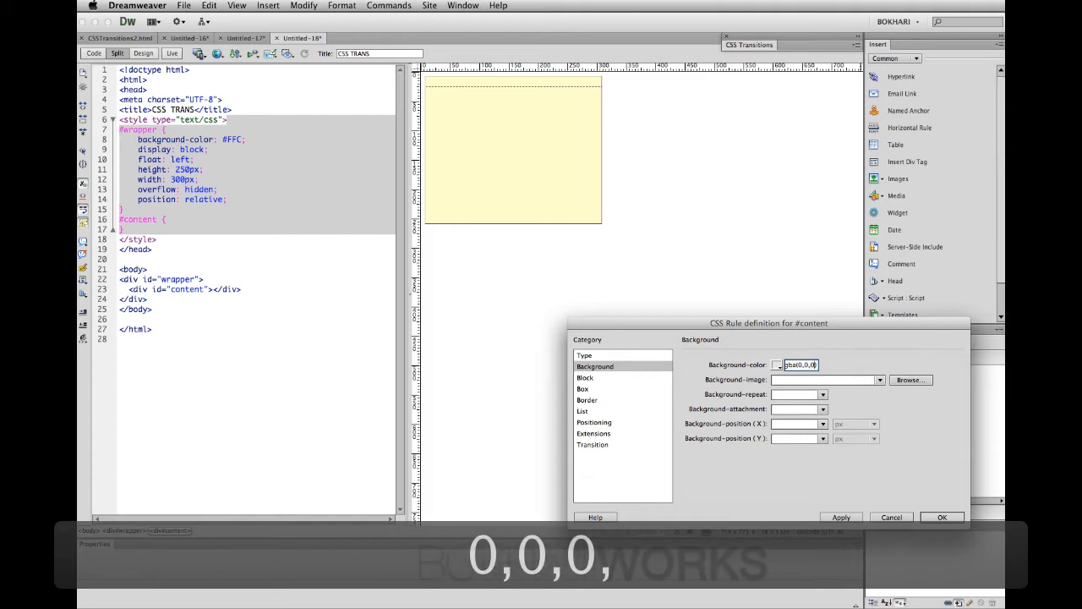
pyautogui.write('.2')
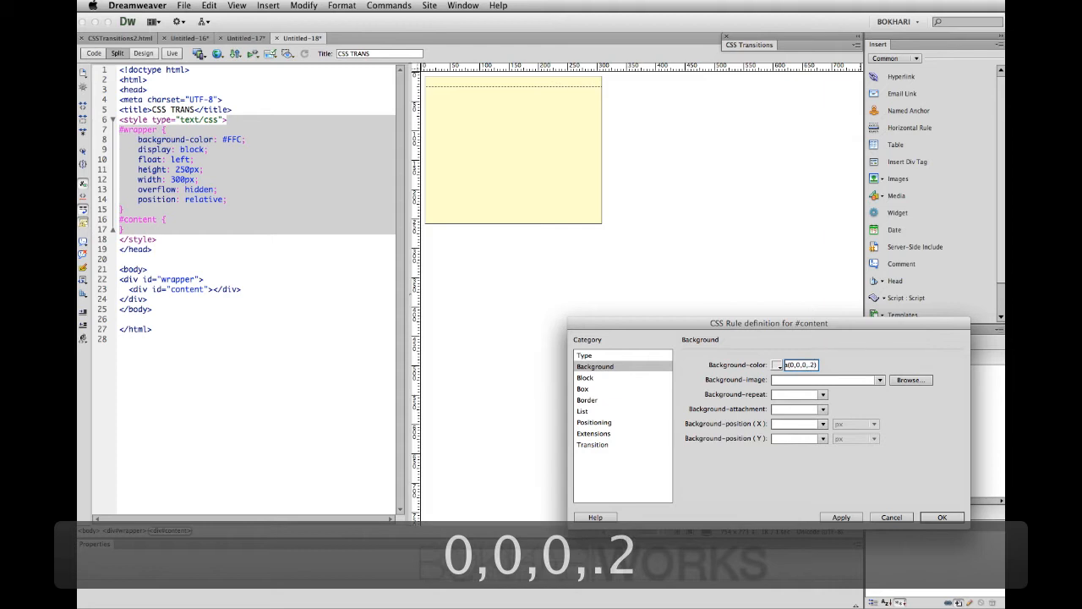
pyautogui.click(840, 517)
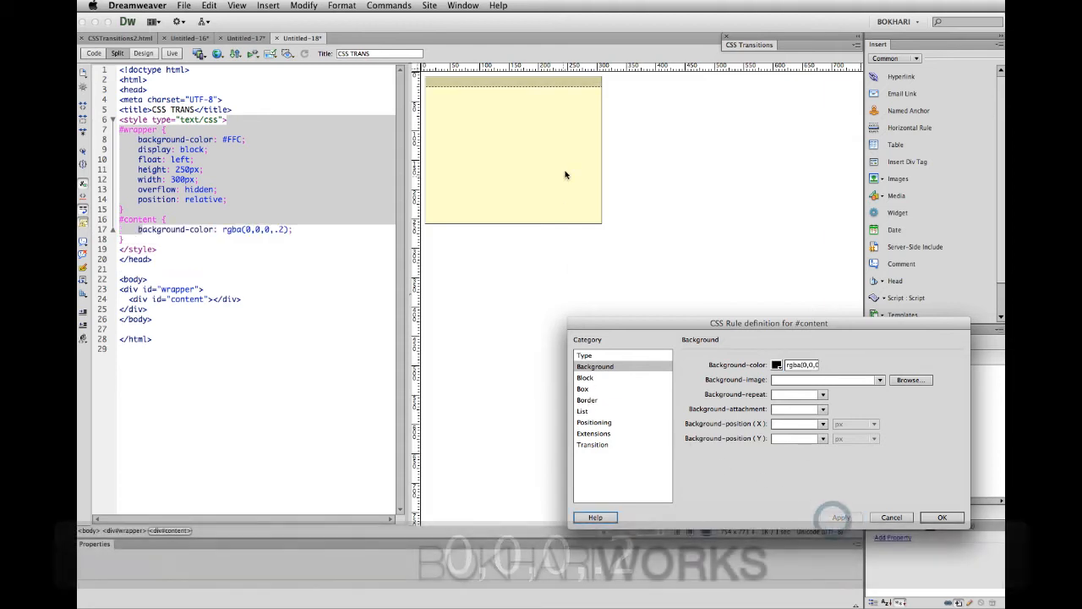
# Give #content centred text, .4 em letter-spacing, a 300×250 px size and a left float
pyautogui.click(585, 377)
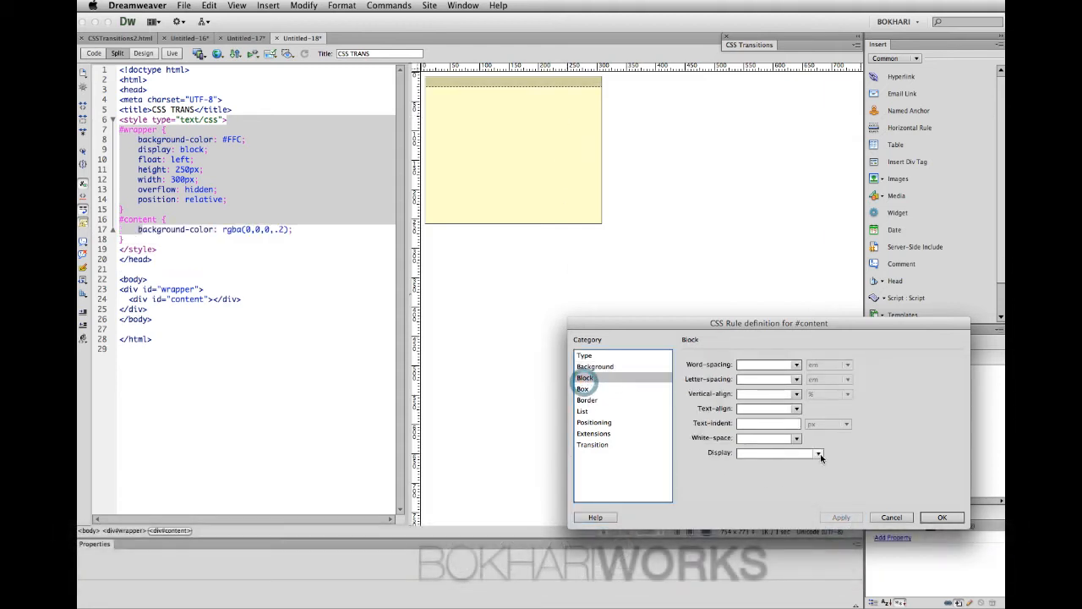
pyautogui.click(795, 407)
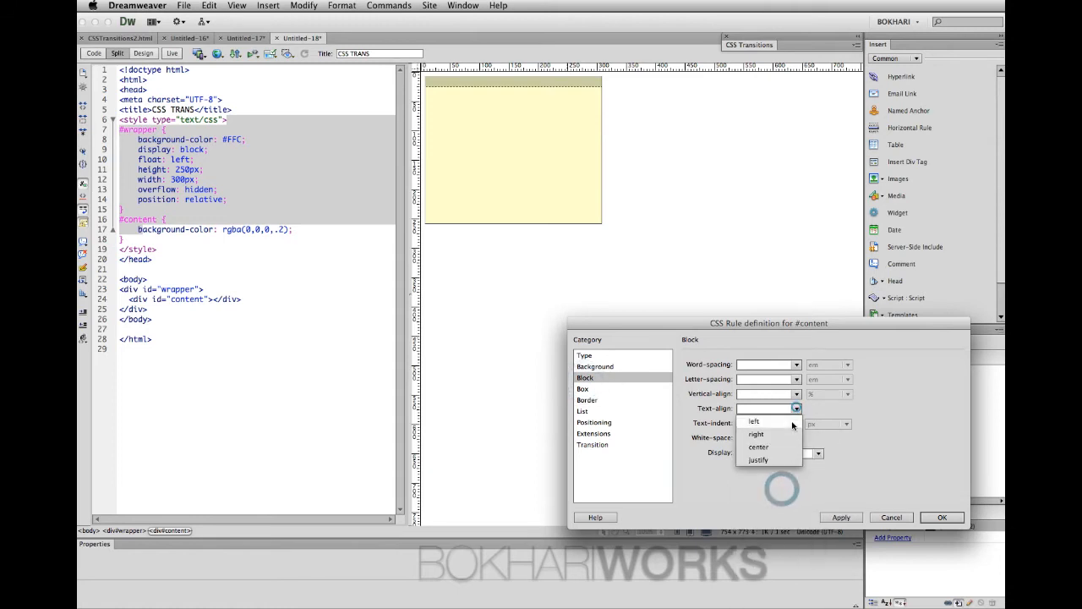
pyautogui.click(757, 446)
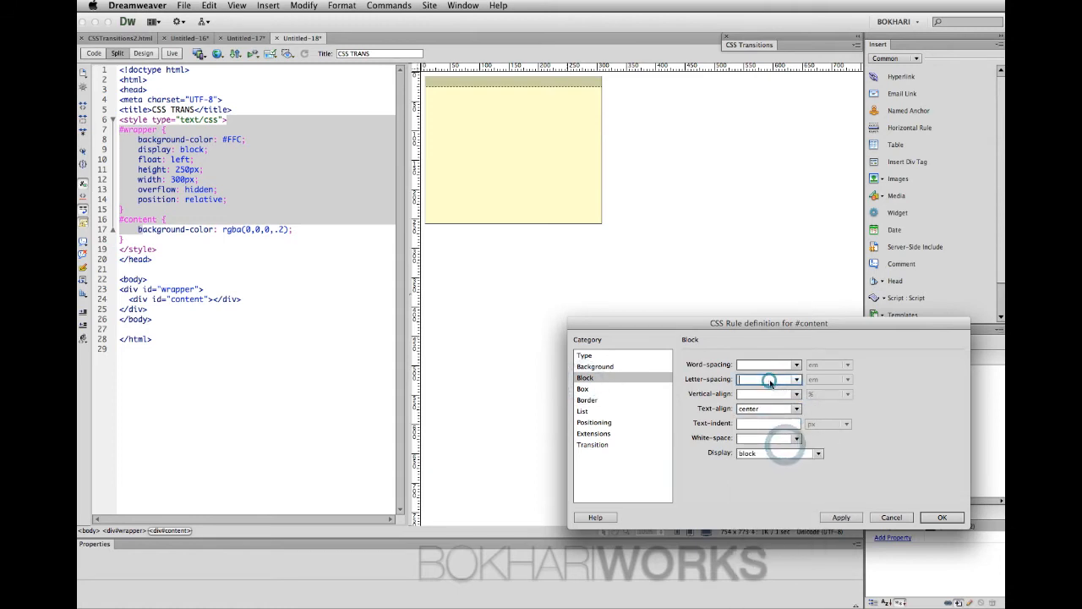
pyautogui.write('4')
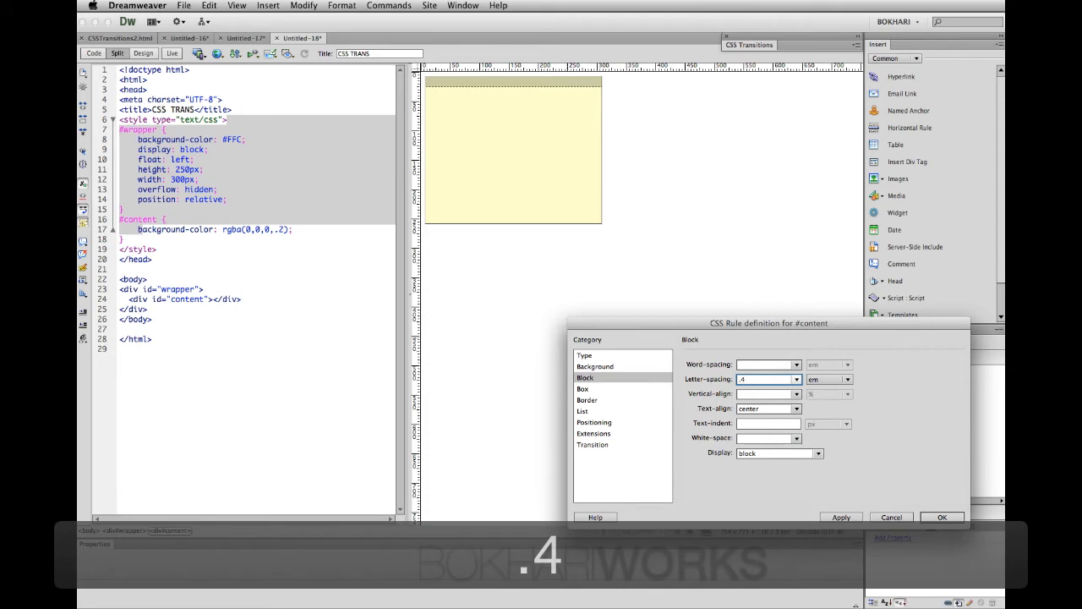
pyautogui.click(582, 387)
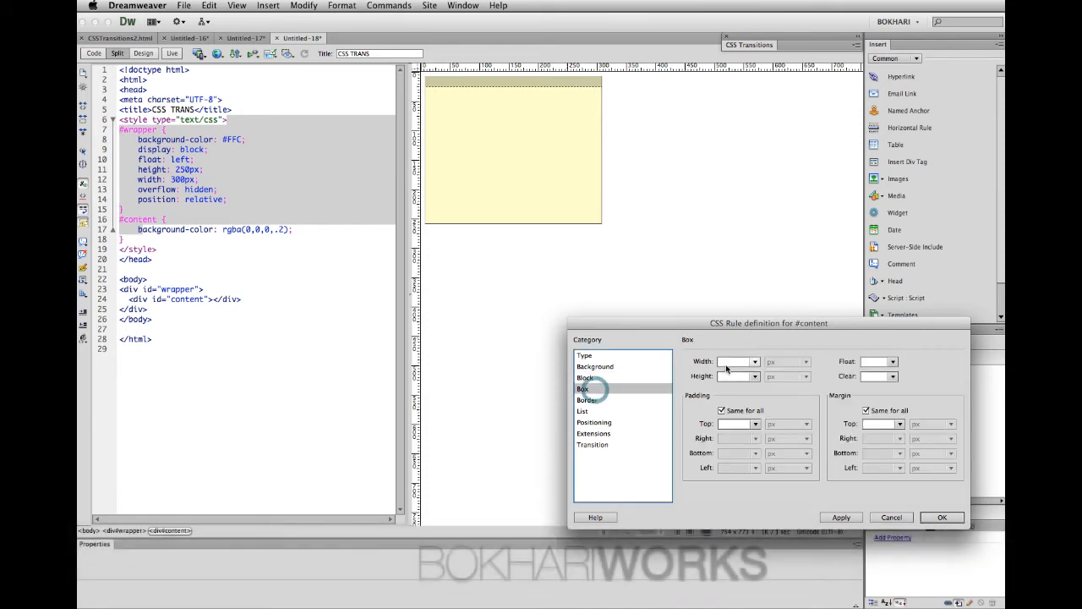
pyautogui.write('300')
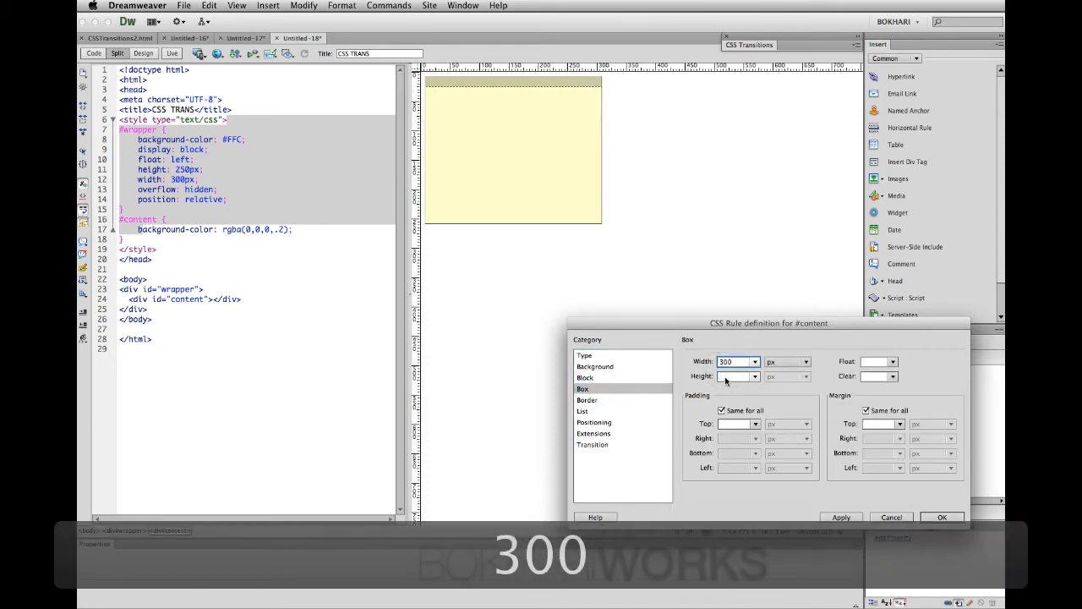
pyautogui.write('250')
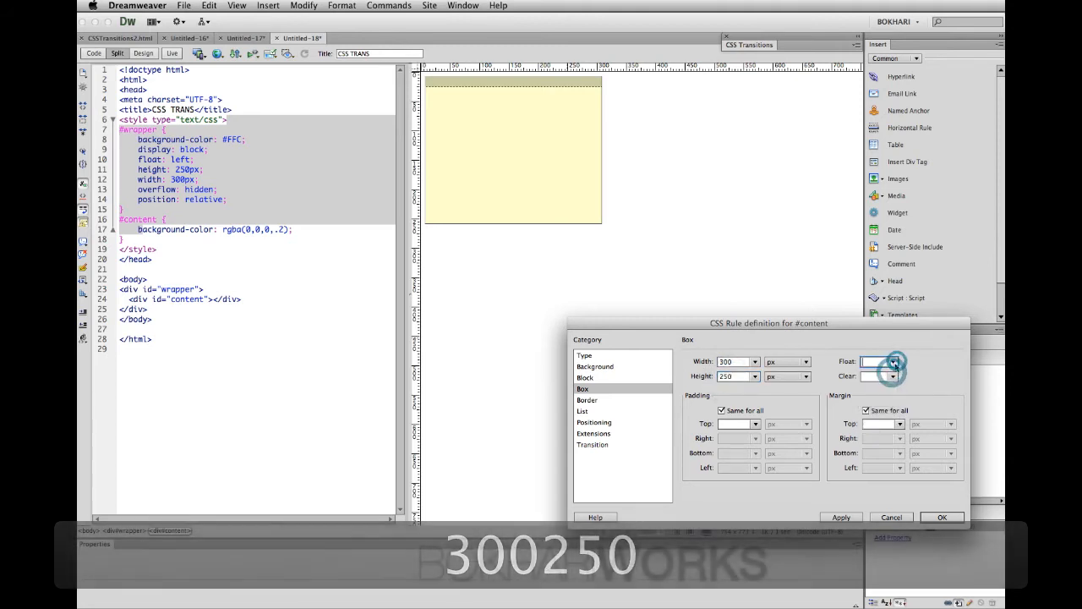
pyautogui.click(892, 362)
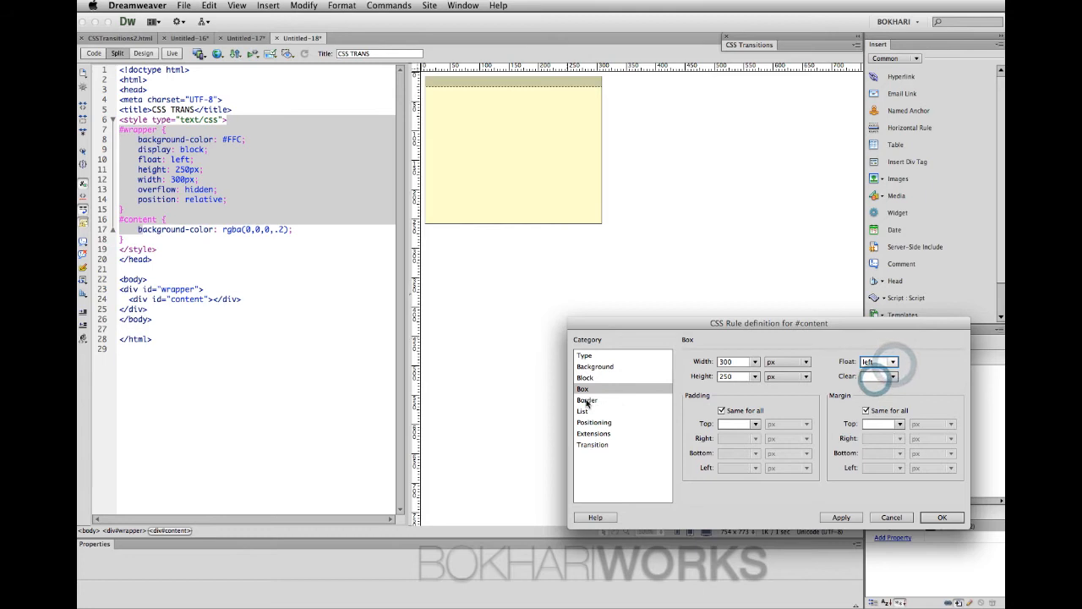
pyautogui.click(593, 423)
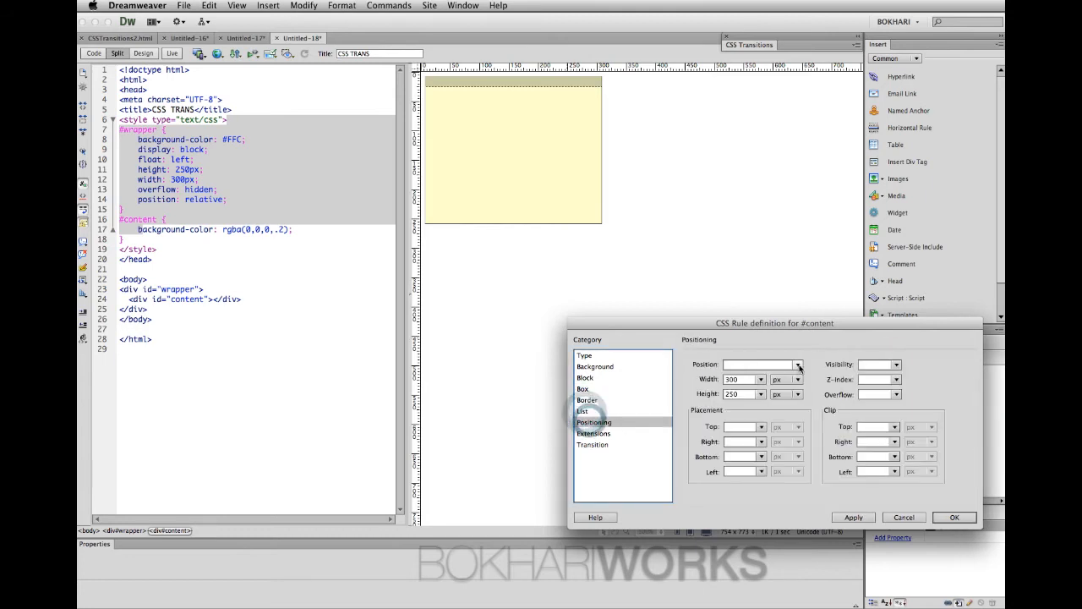
# Position #content absolutely with top 190 px and save the rule
pyautogui.click(757, 365)
pyautogui.write('absolute')
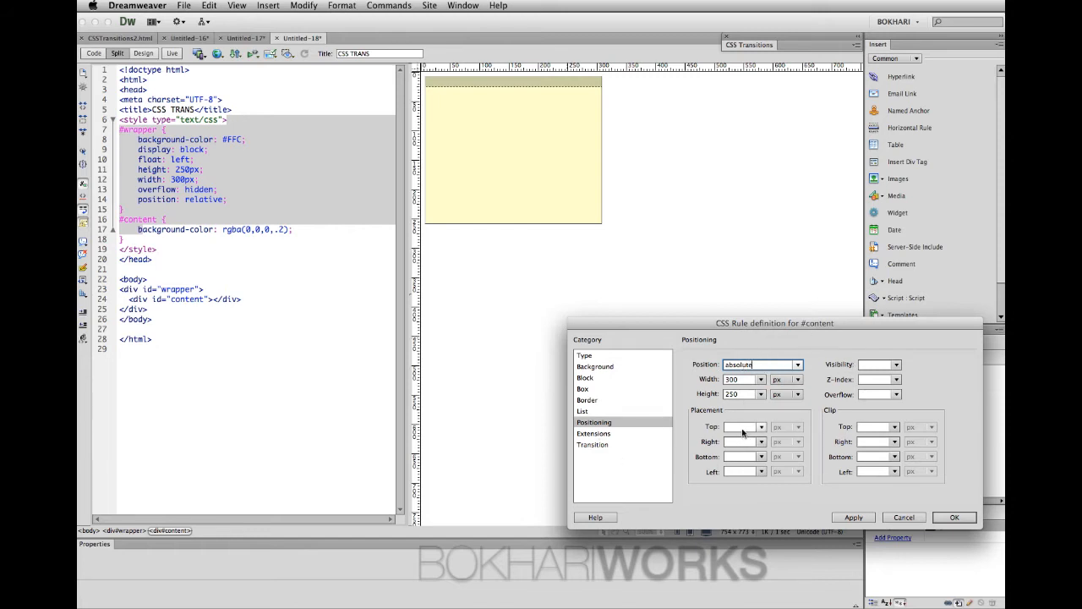
pyautogui.click(852, 517)
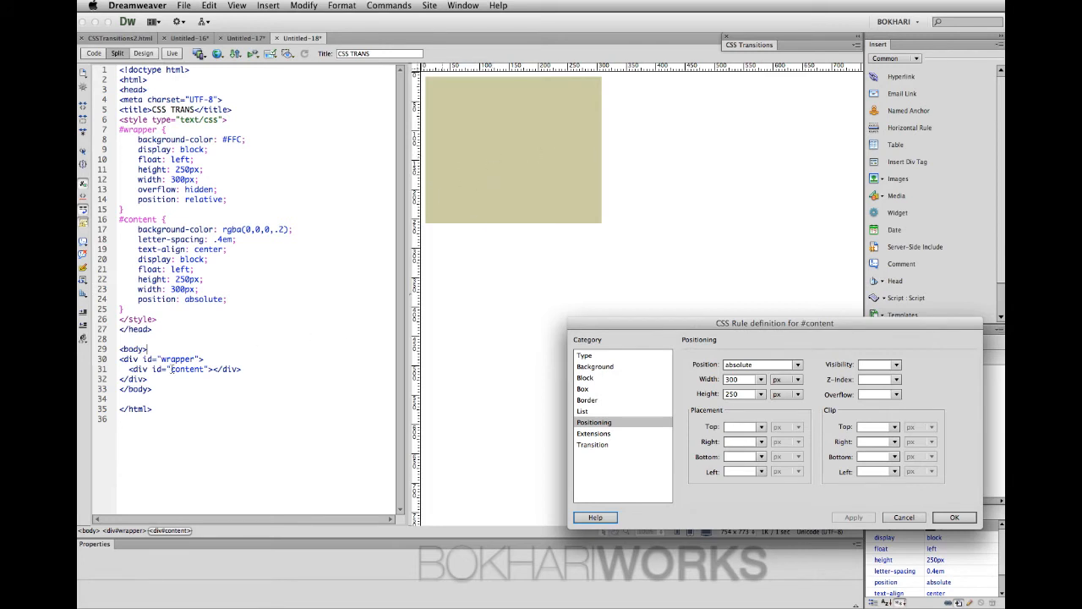
pyautogui.moveTo(176, 359)
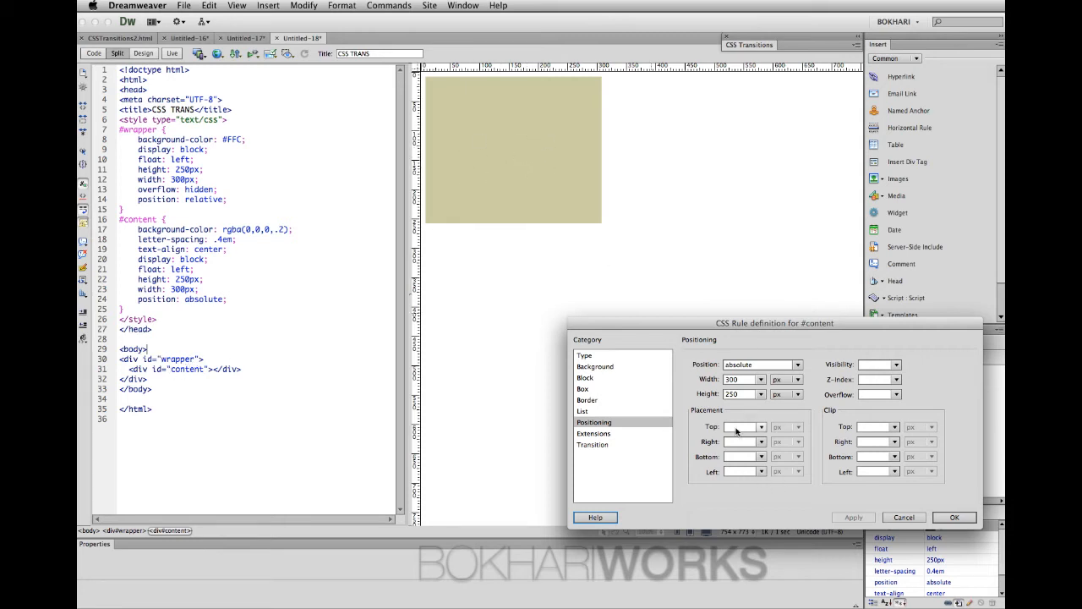
pyautogui.click(741, 426)
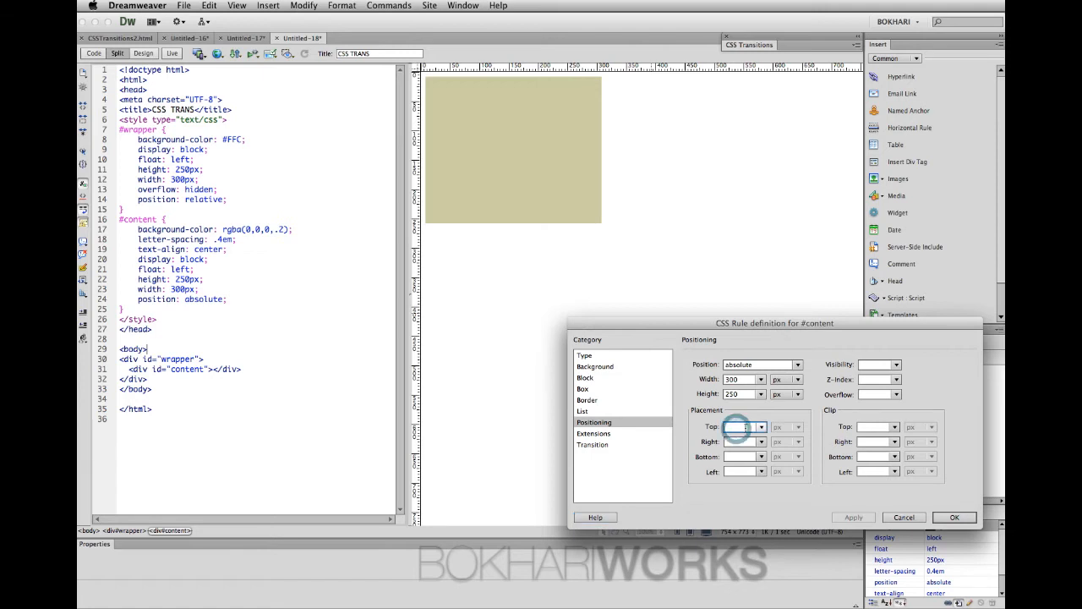
pyautogui.write('1980')
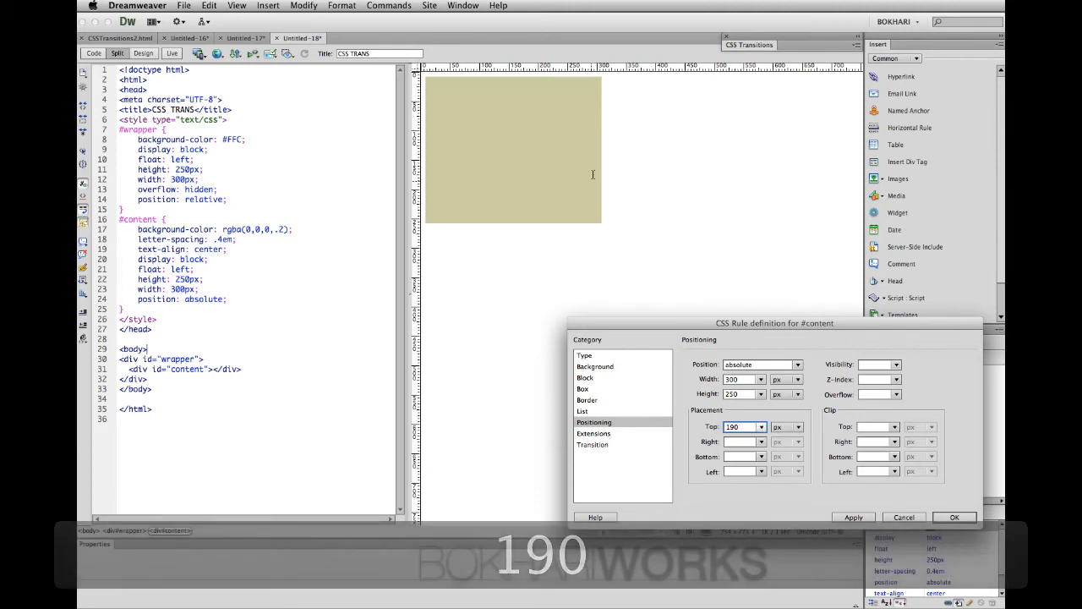
pyautogui.click(852, 517)
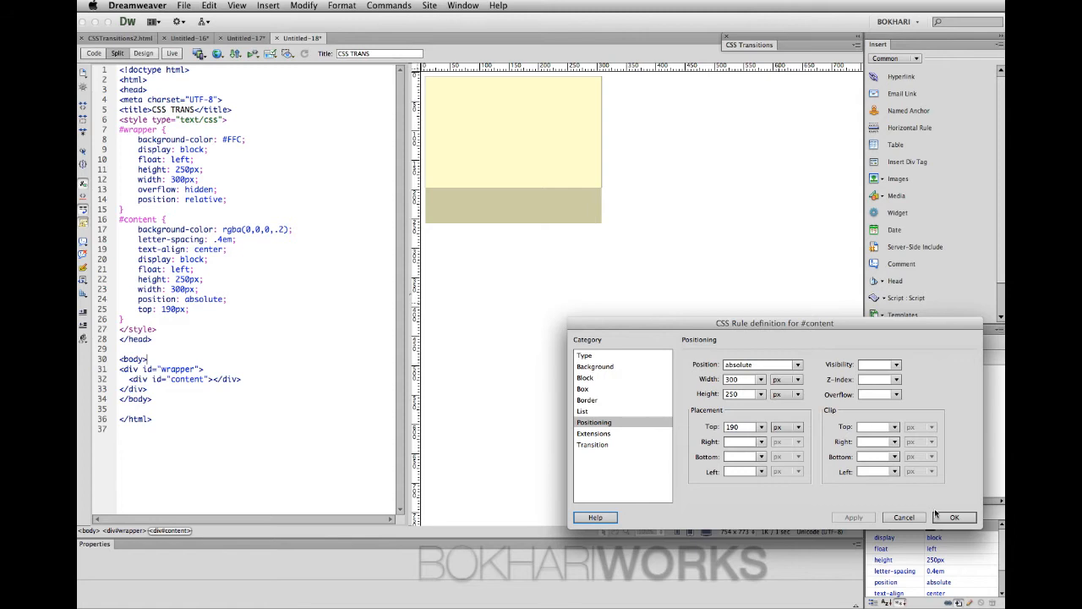
pyautogui.click(954, 518)
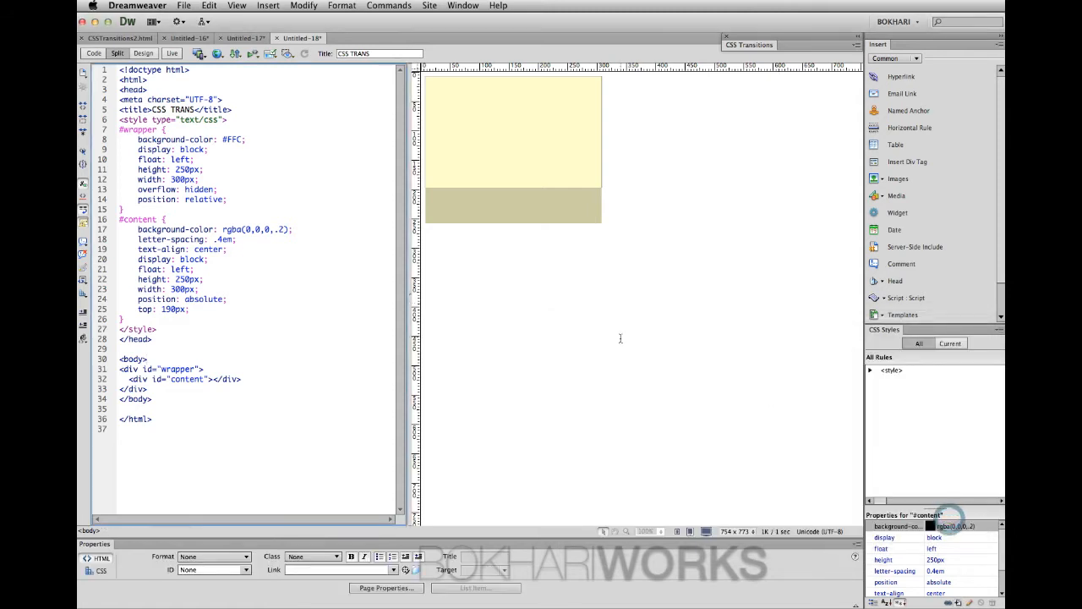
# Switch the page to Live view and show the CSS Transitions panel from the Window menu
pyautogui.click(869, 370)
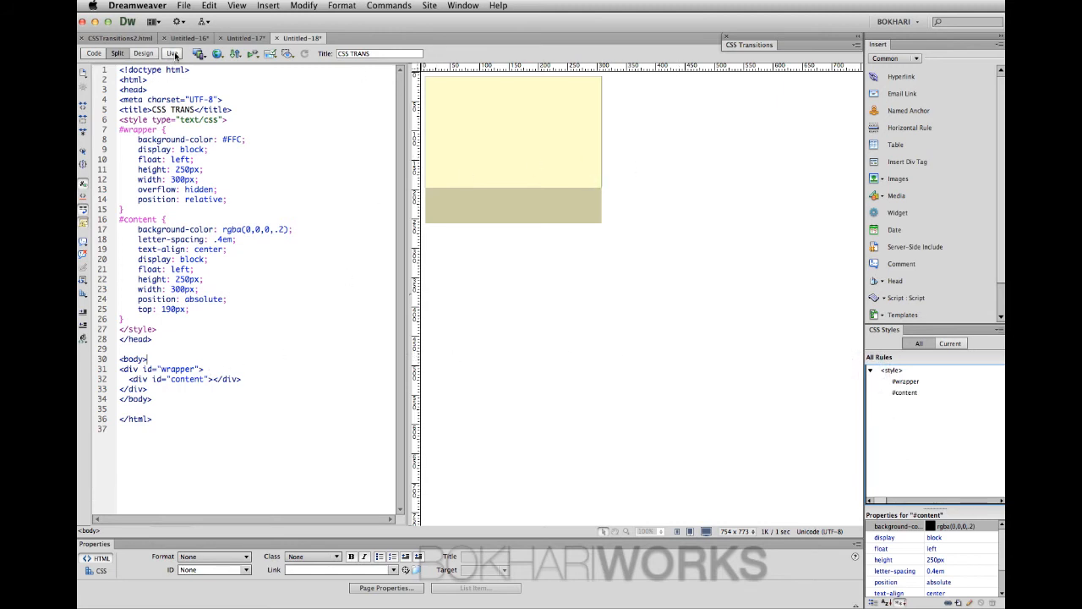
pyautogui.click(173, 53)
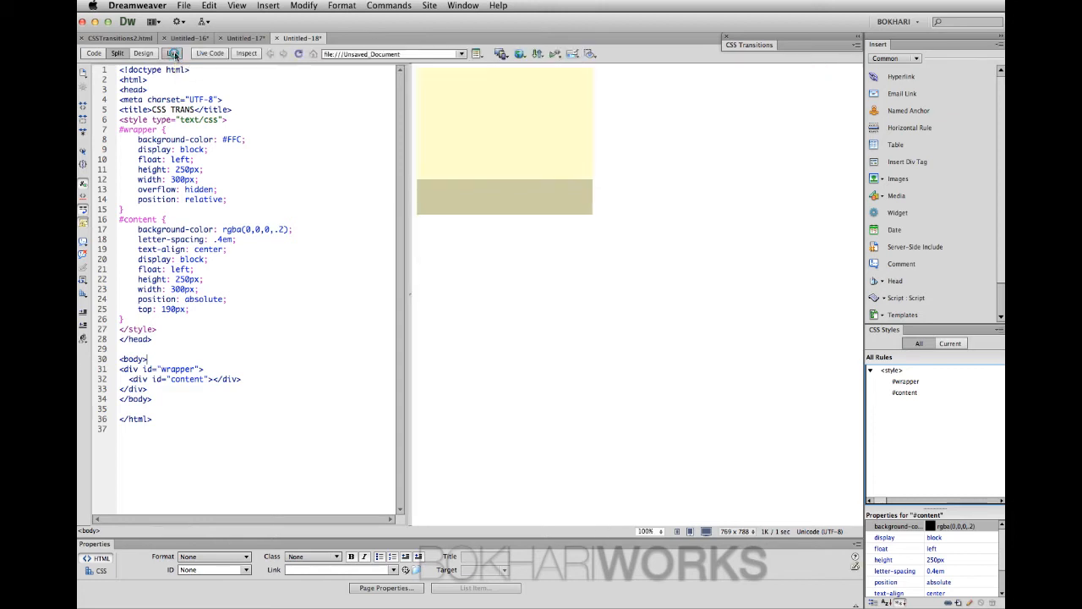
pyautogui.click(172, 52)
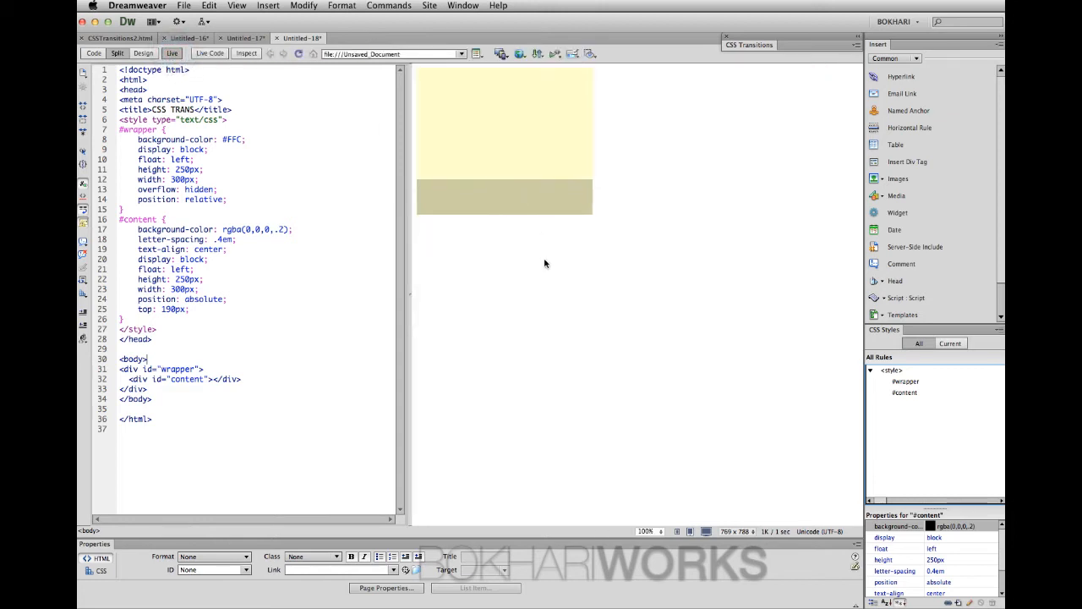
pyautogui.moveTo(507, 20)
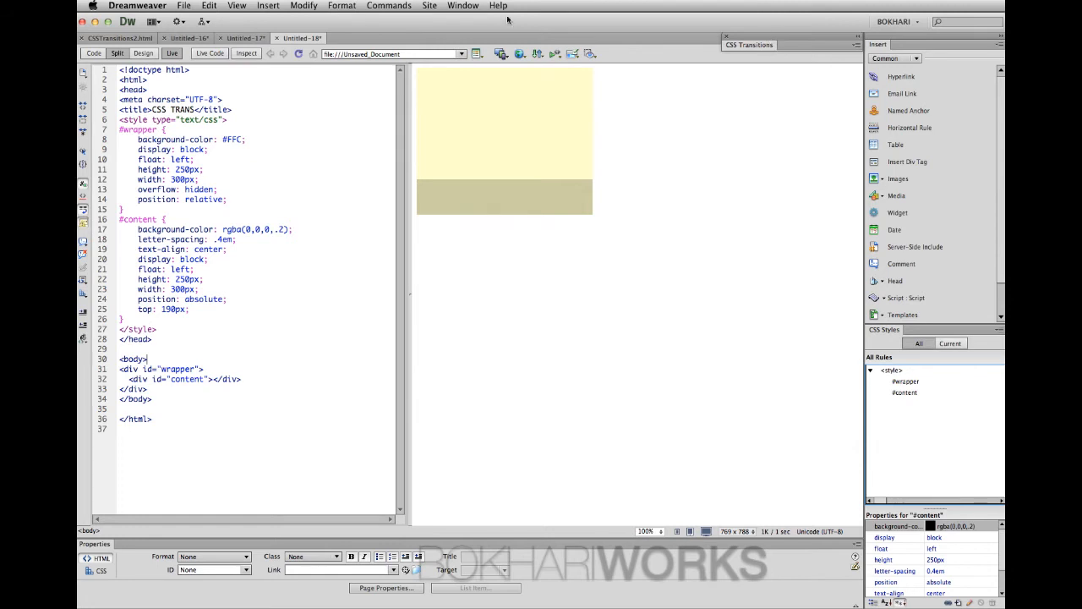
pyautogui.click(464, 7)
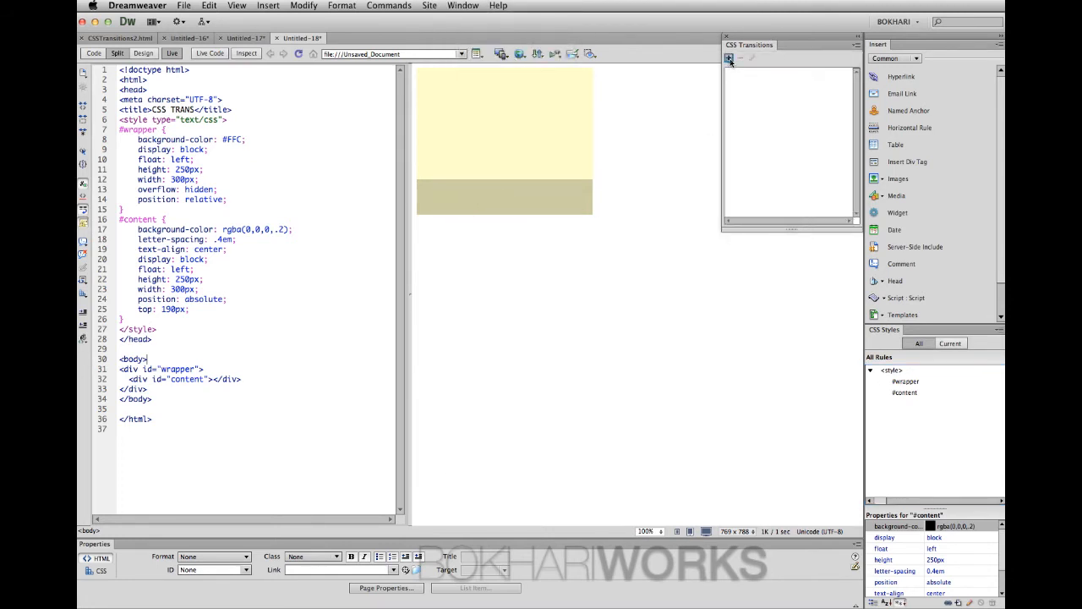
# Create a #content hover transition: .3 s duration, .1 s delay, linear, top and bottom ending at 0px
pyautogui.click(727, 58)
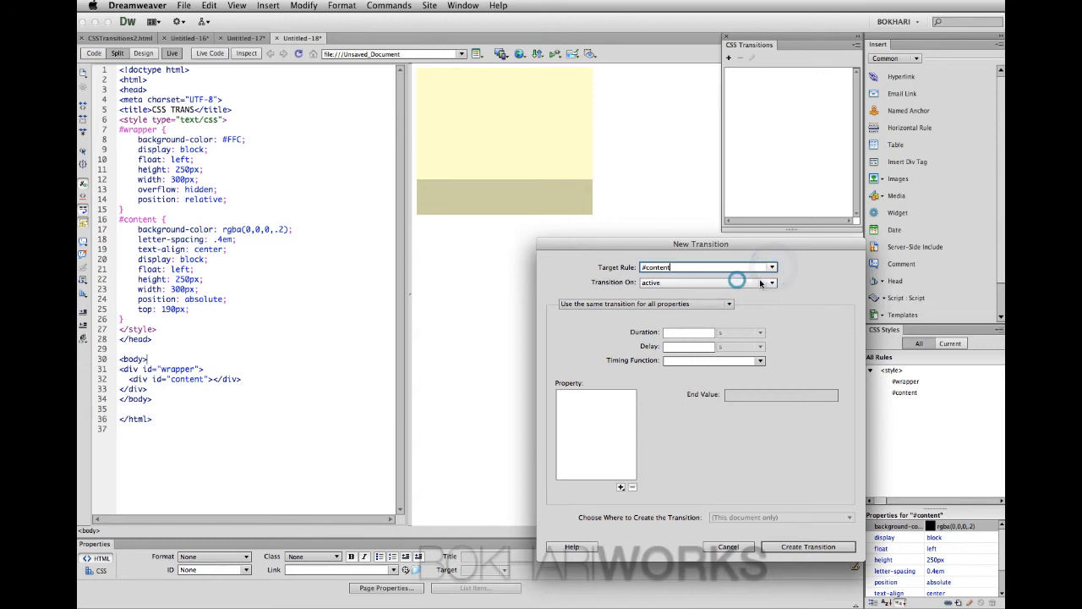
pyautogui.click(769, 281)
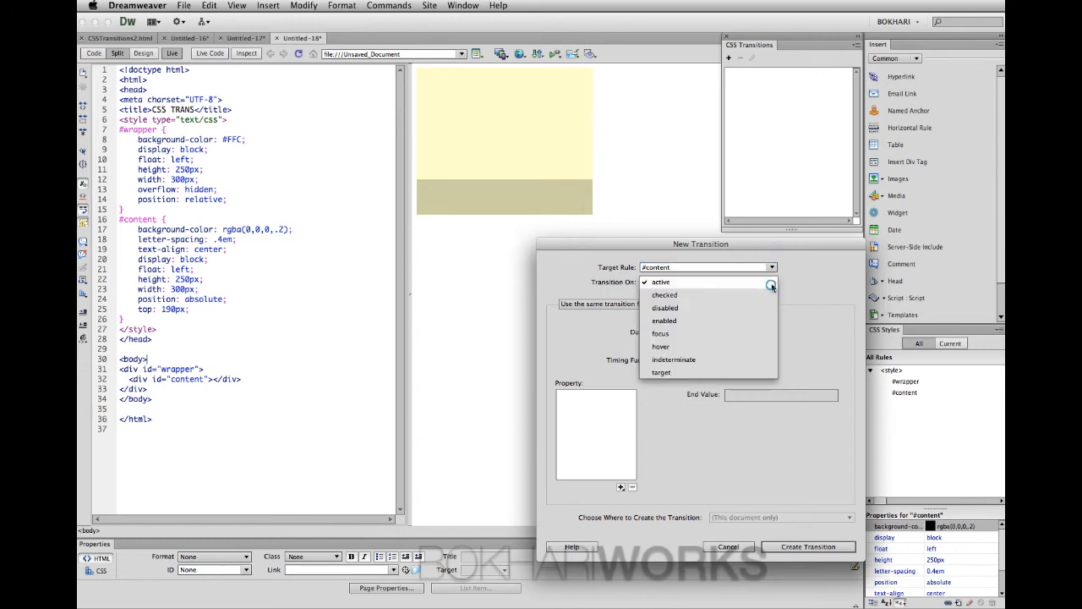
pyautogui.click(659, 347)
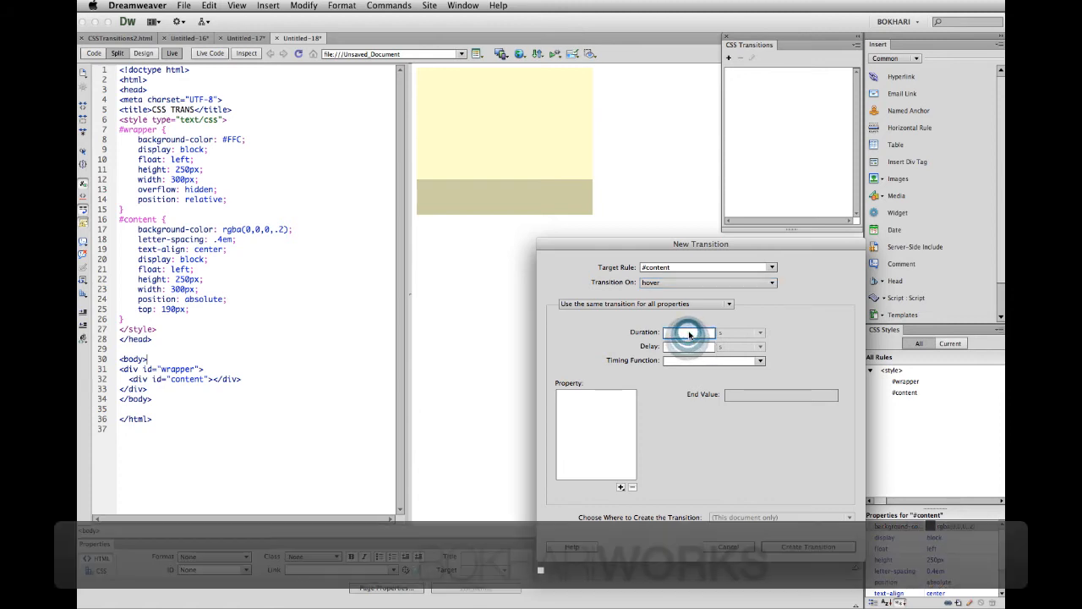
pyautogui.write('.3')
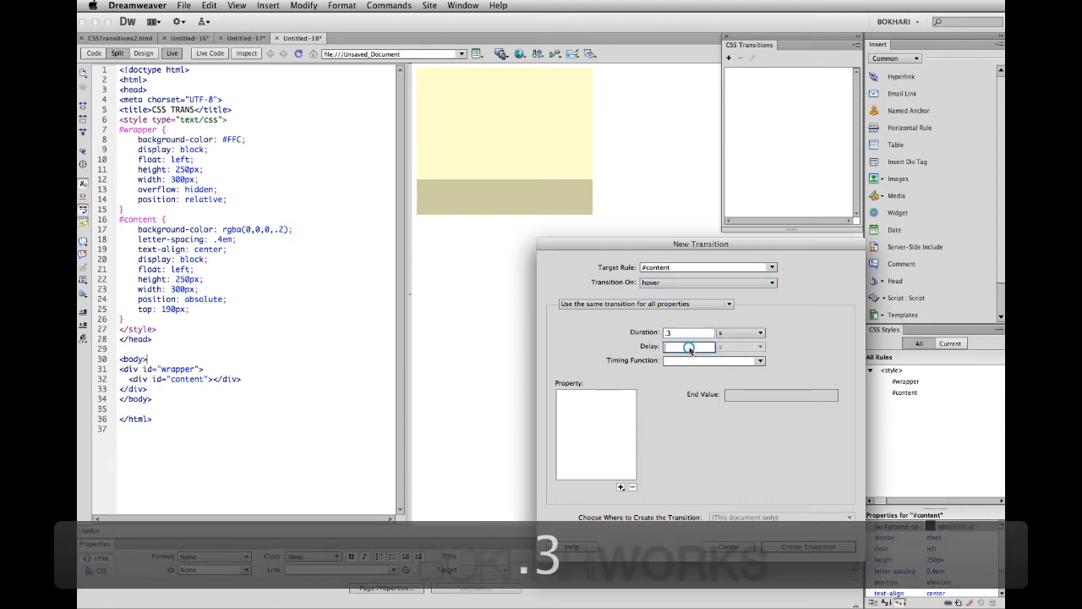
pyautogui.write('.1')
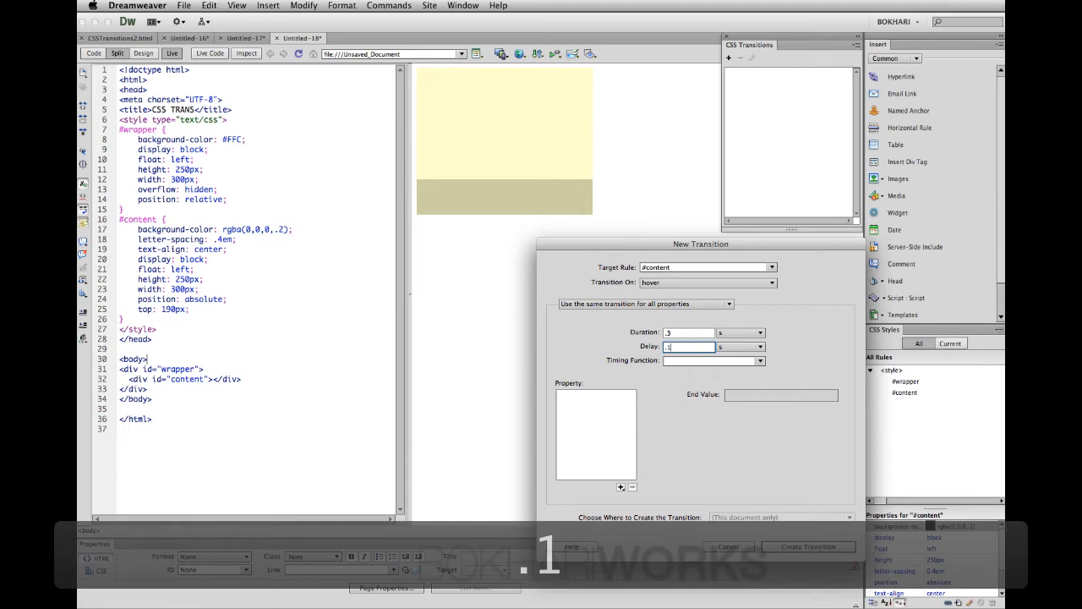
pyautogui.click(761, 360)
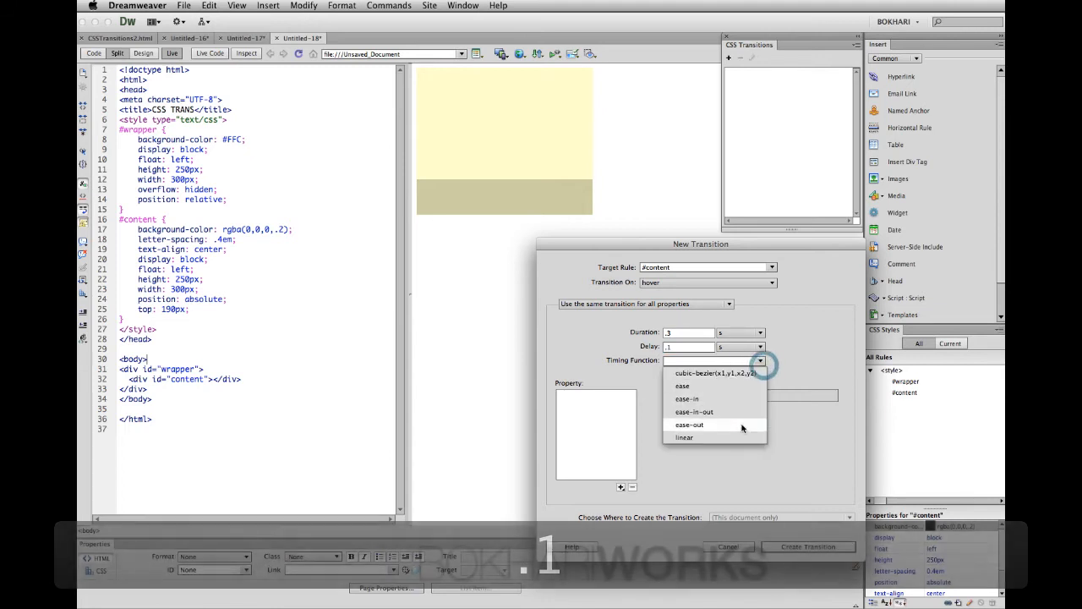
pyautogui.click(683, 437)
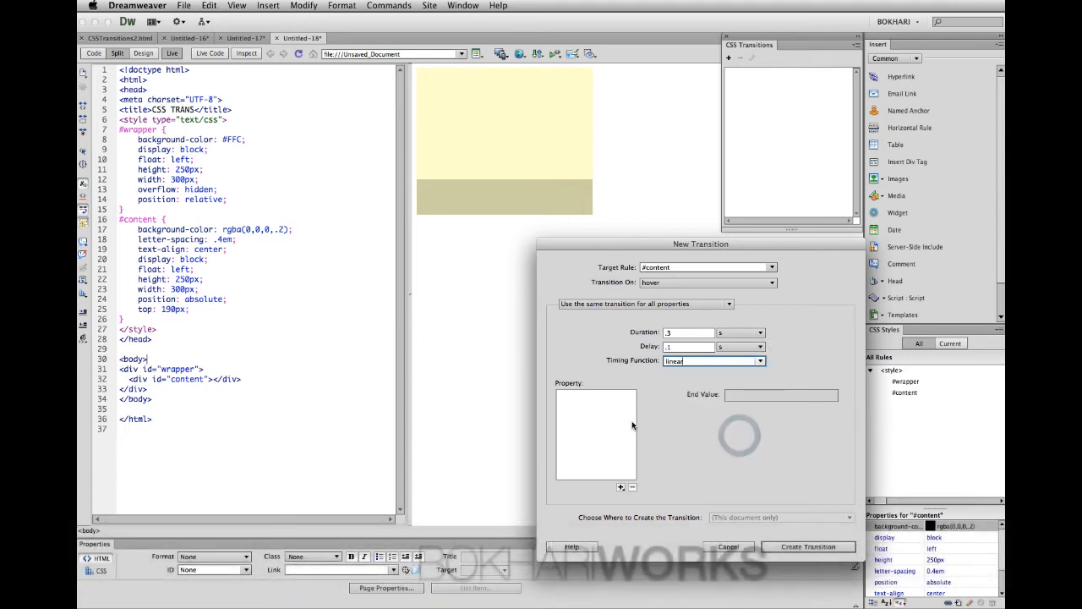
pyautogui.click(595, 426)
pyautogui.write('0')
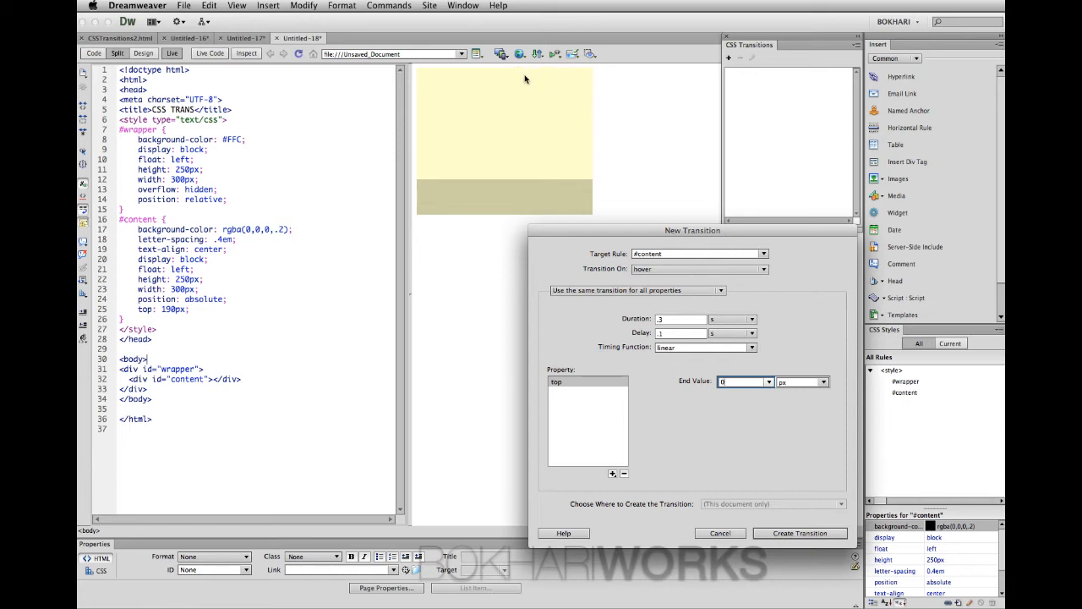
pyautogui.moveTo(527, 79)
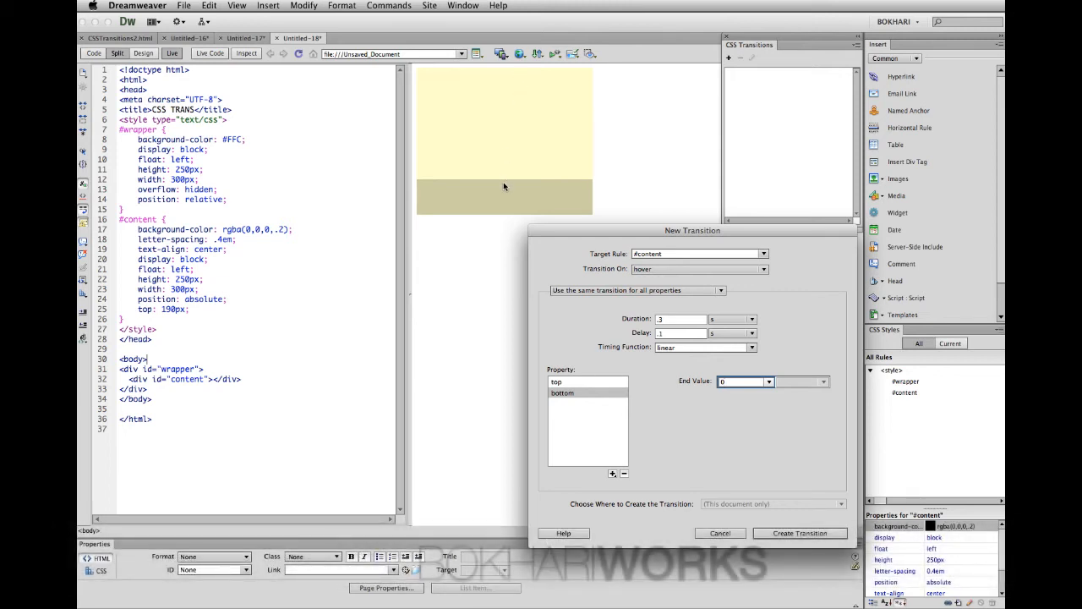
pyautogui.moveTo(788, 528)
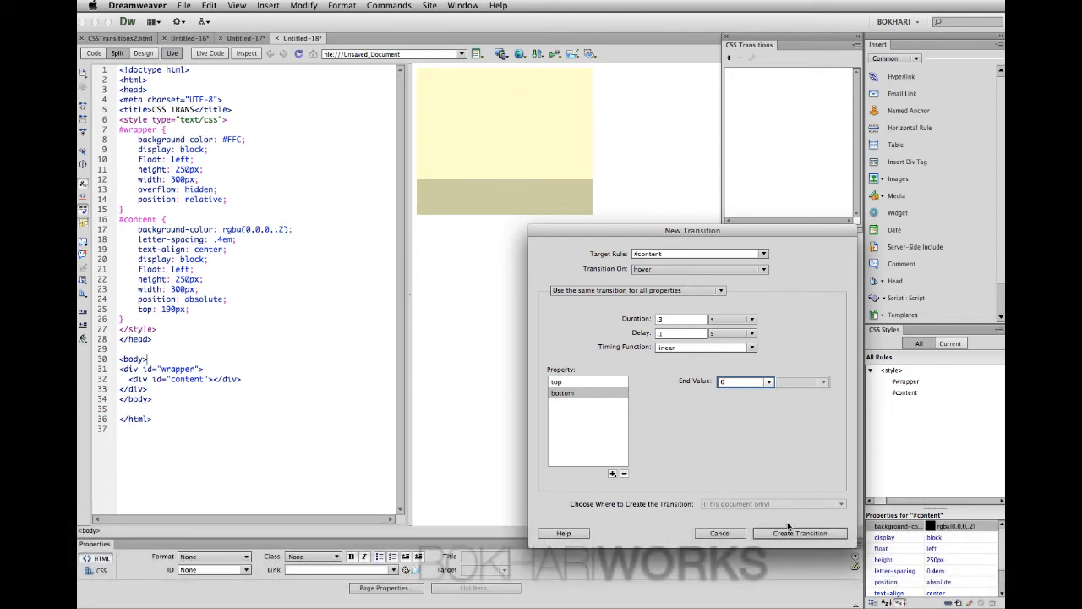
pyautogui.click(800, 533)
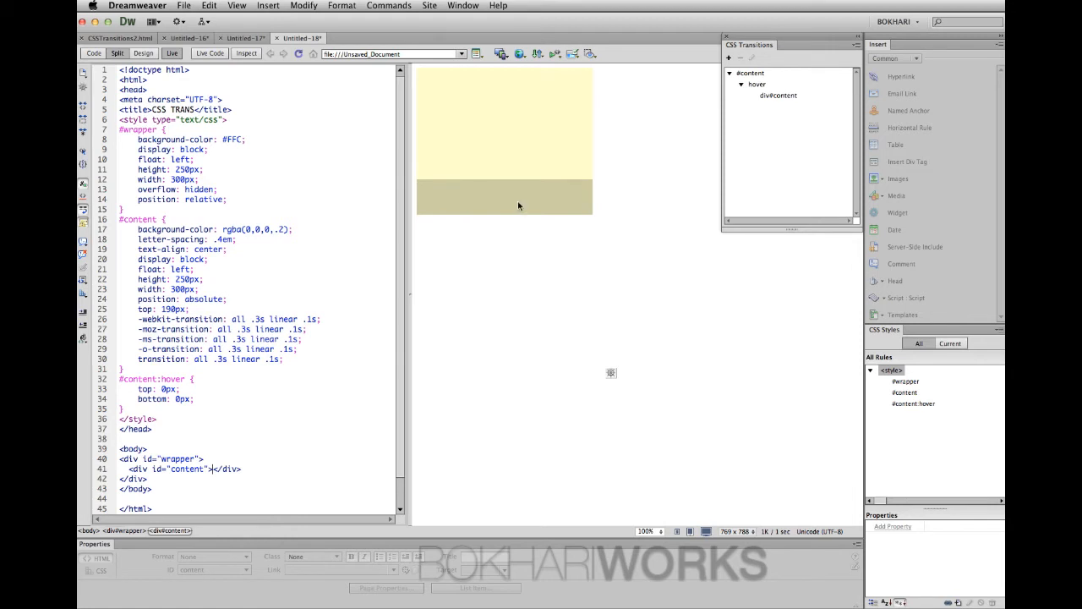
pyautogui.moveTo(541, 282)
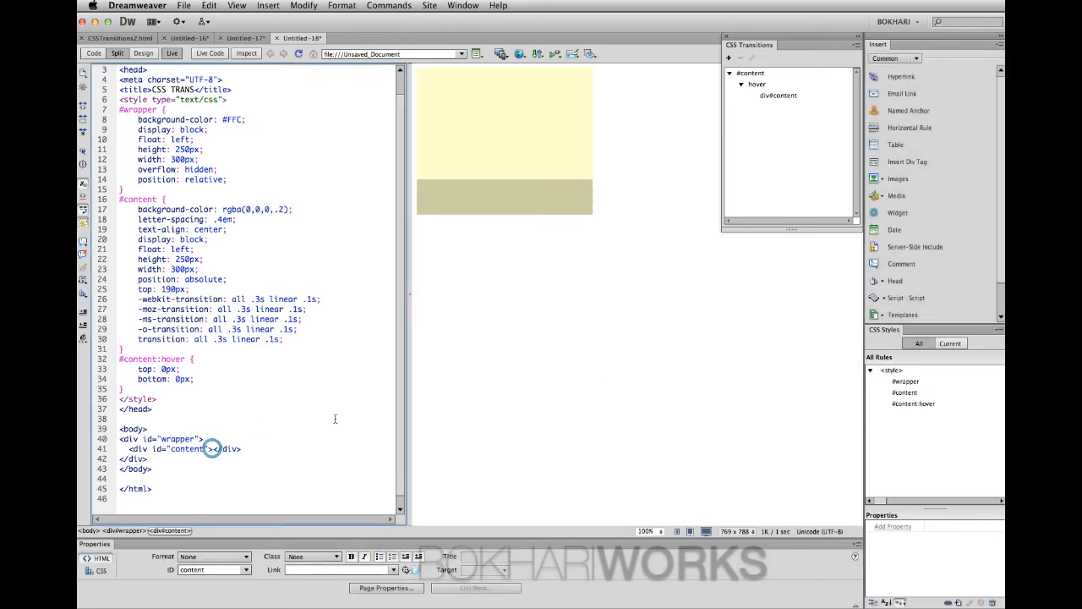
# Break the content div onto separate lines, leaving an empty line between its tags
pyautogui.press('Return')
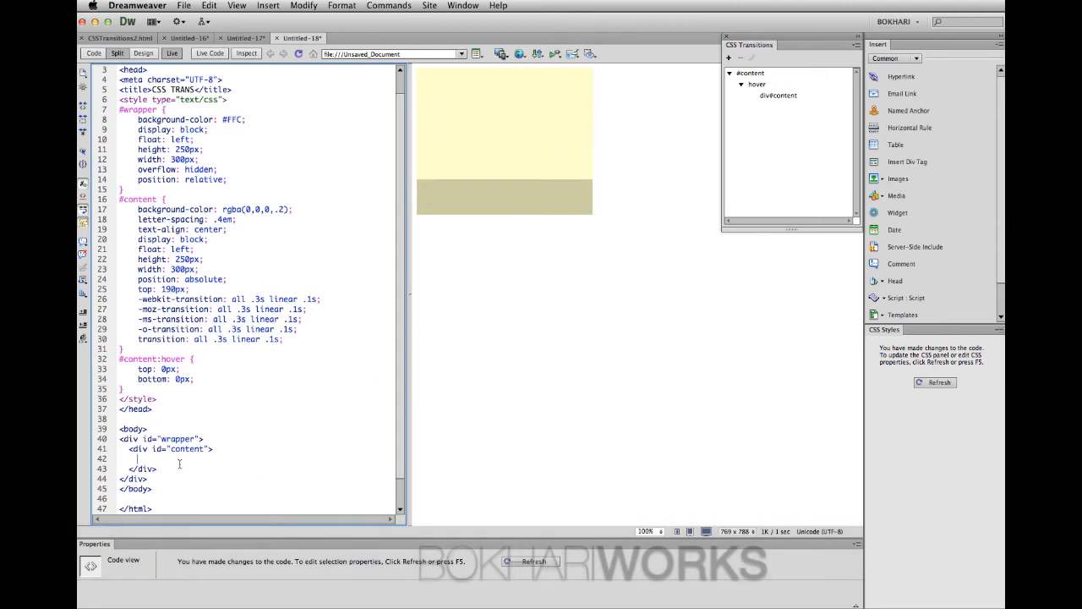
# Add an ORANGE h3 and two paragraphs reading Vitamin C and Nutrition Facts inside the content div
pyautogui.press('cmd+3')
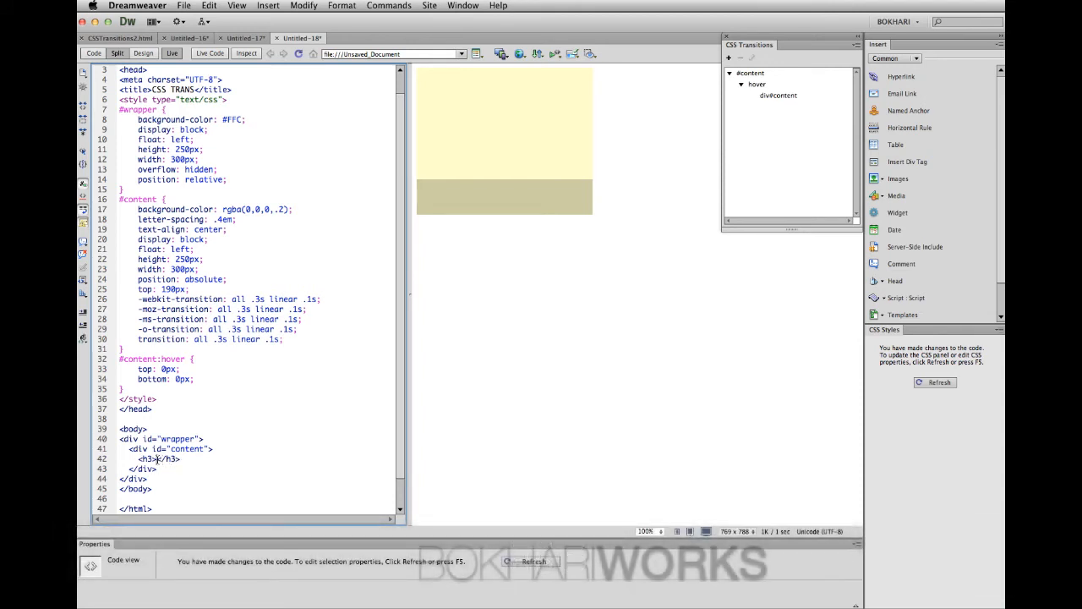
pyautogui.write('ORAN')
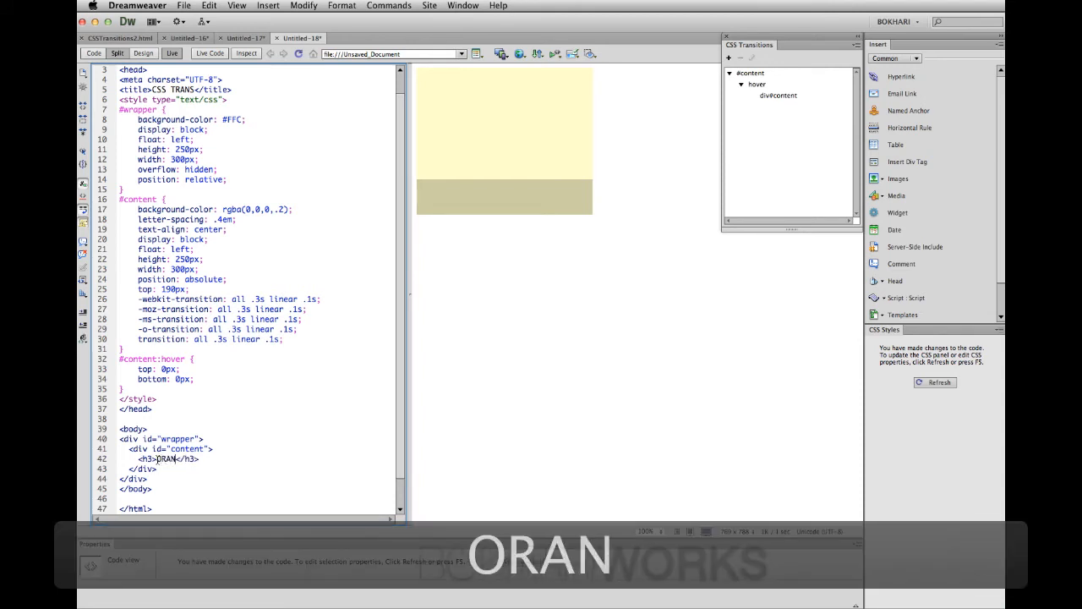
pyautogui.write('GE')
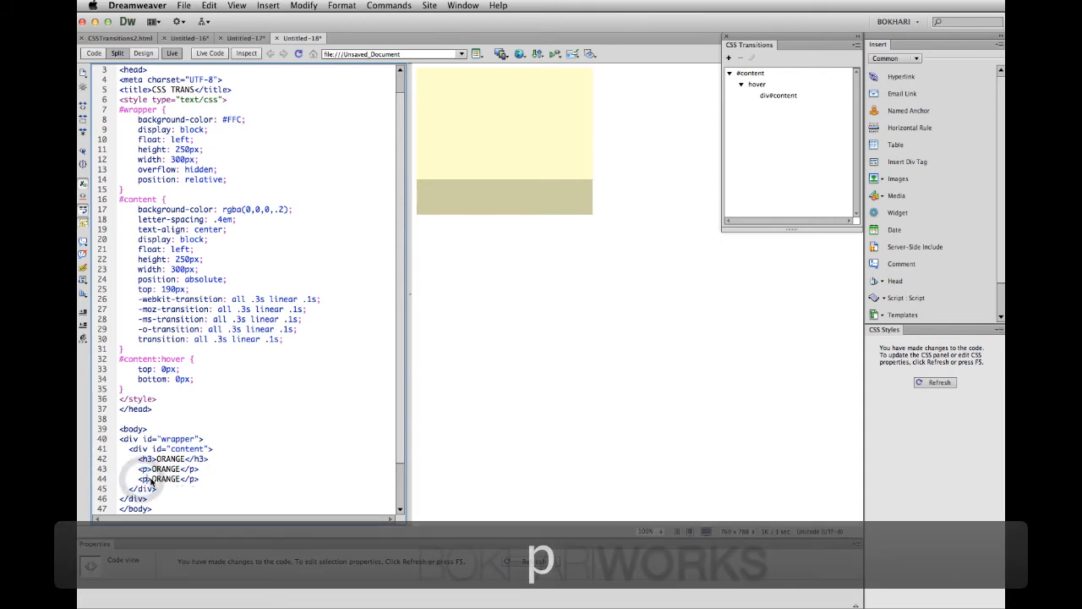
pyautogui.doubleClick(165, 468)
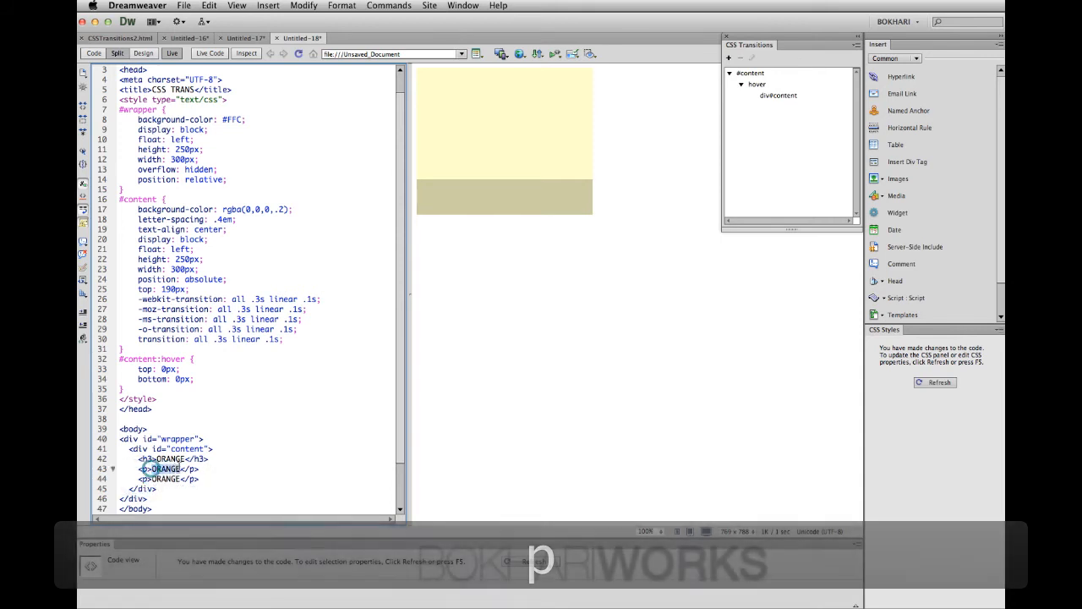
pyautogui.write('Vitamin C')
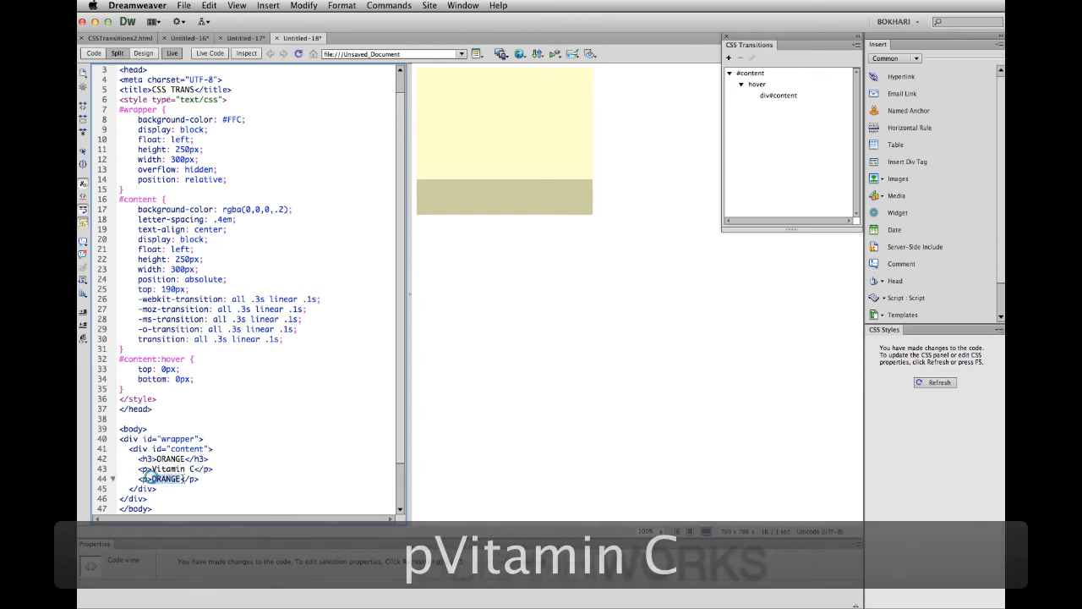
pyautogui.write('Nutrik')
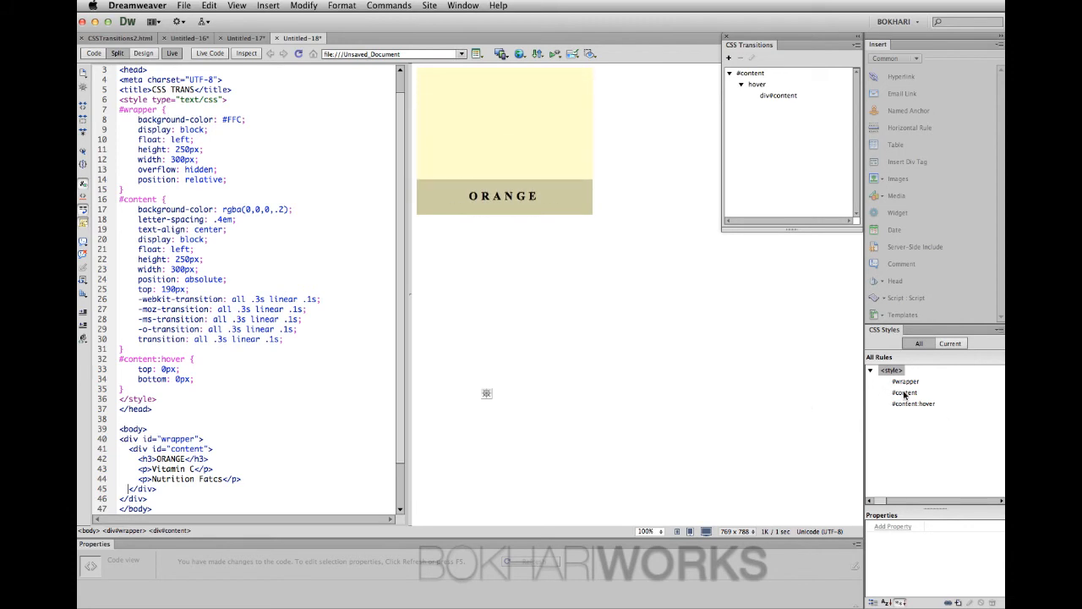
# Edit the #content rule to set its text colour to white (#FFF)
pyautogui.click(903, 392)
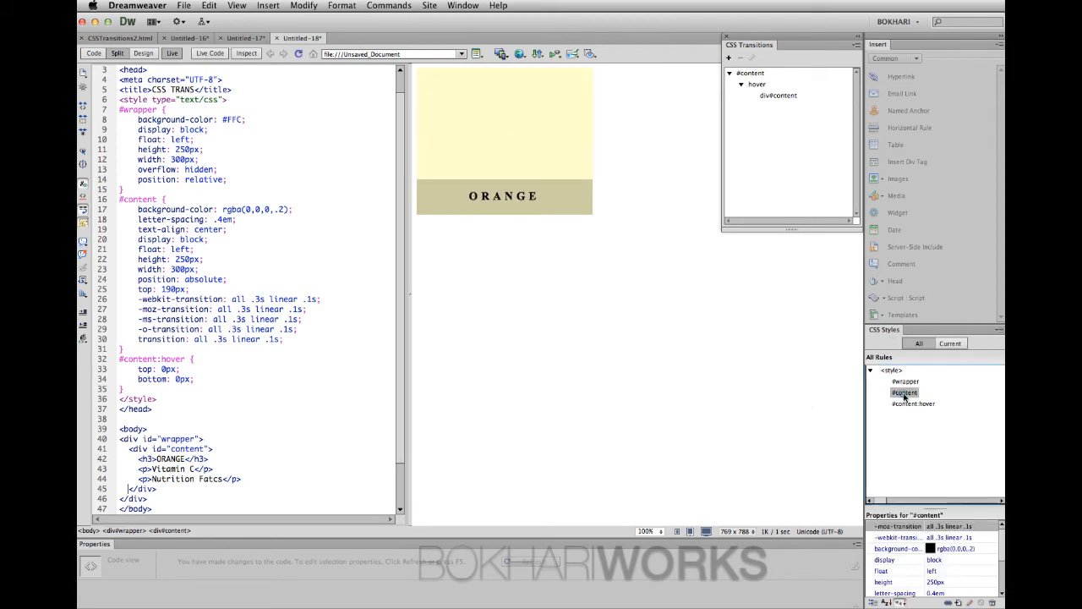
pyautogui.doubleClick(902, 393)
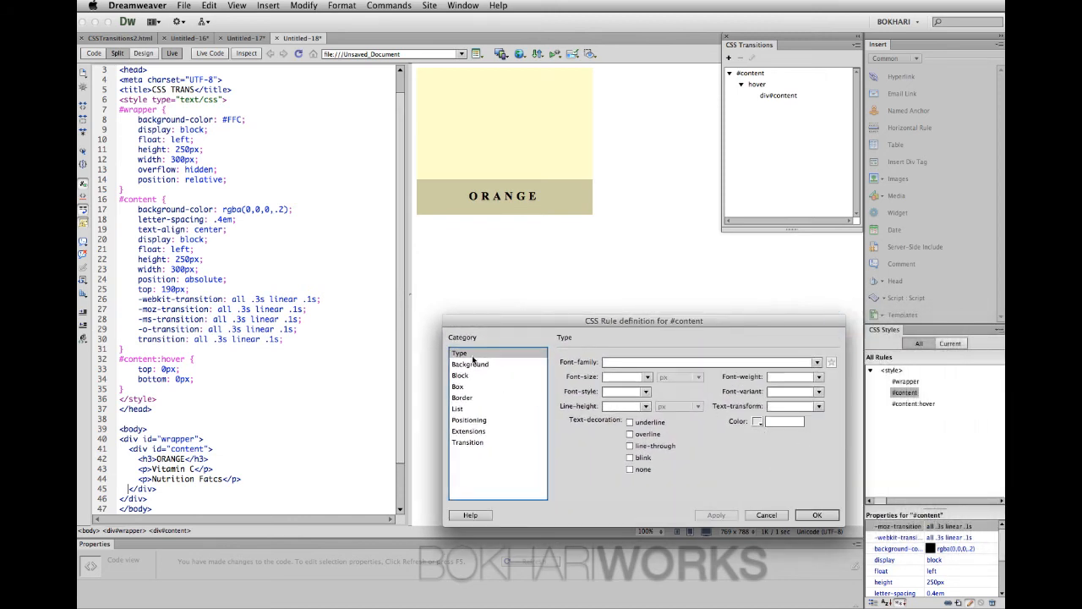
pyautogui.click(758, 420)
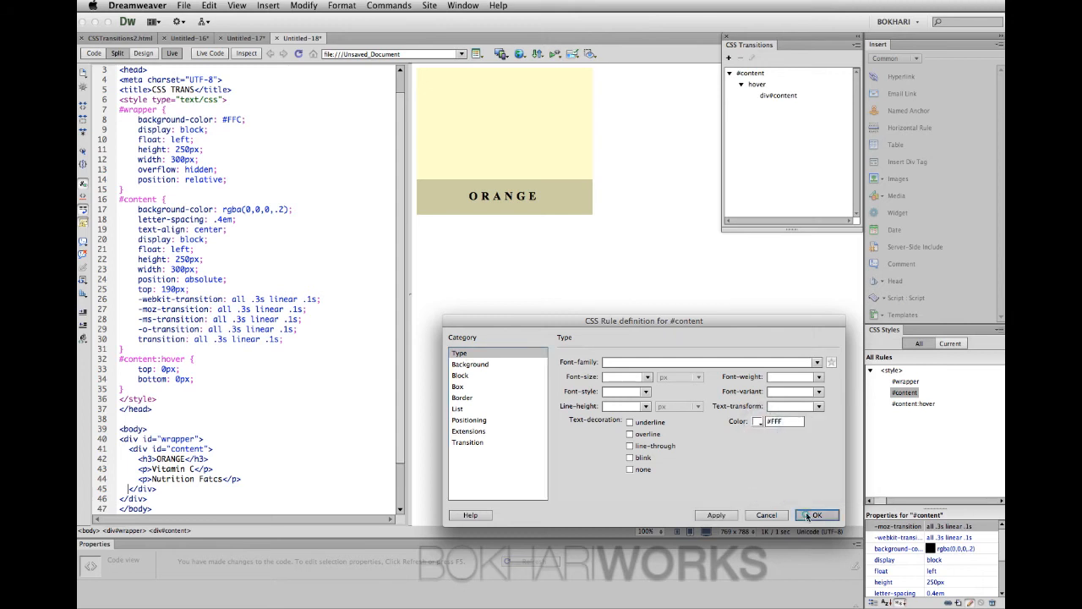
pyautogui.click(814, 513)
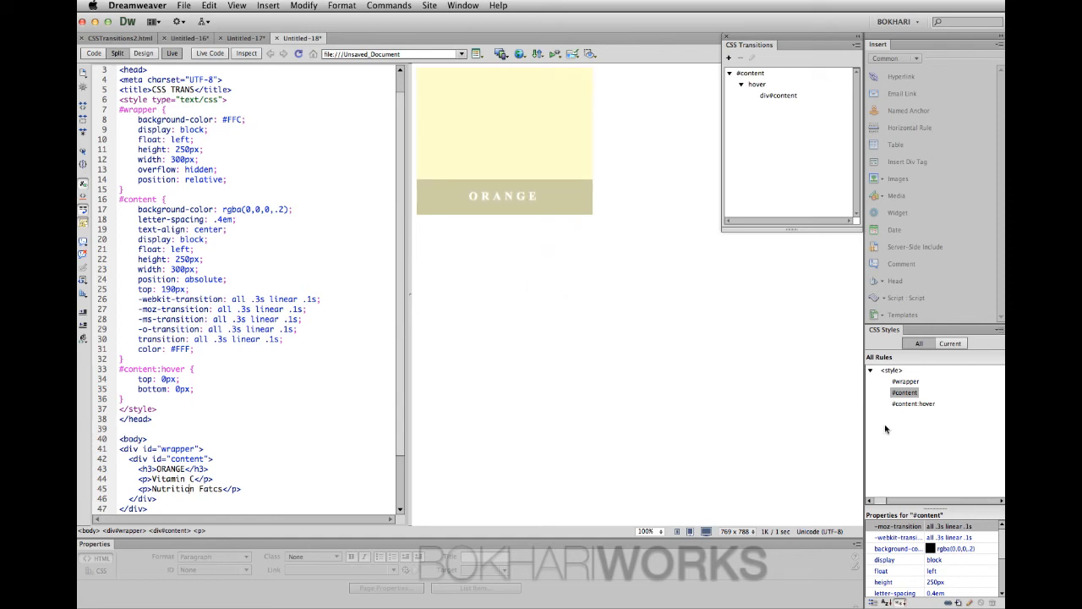
# Insert 2Fruits600x450.jpg into the wrapper div with alternate text 'fruit1'
pyautogui.scroll(-3)
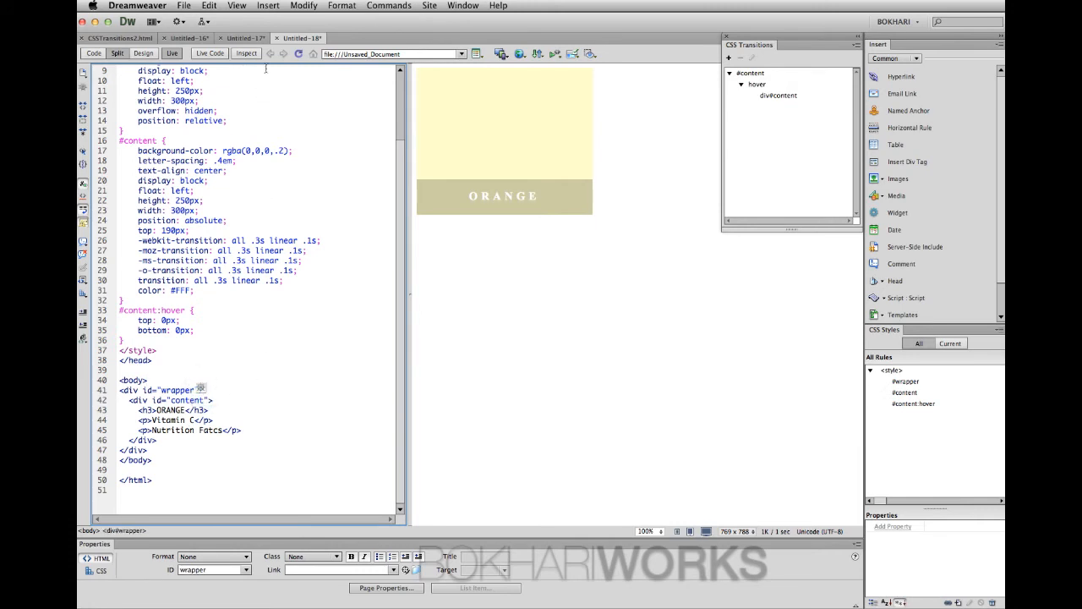
pyautogui.click(267, 5)
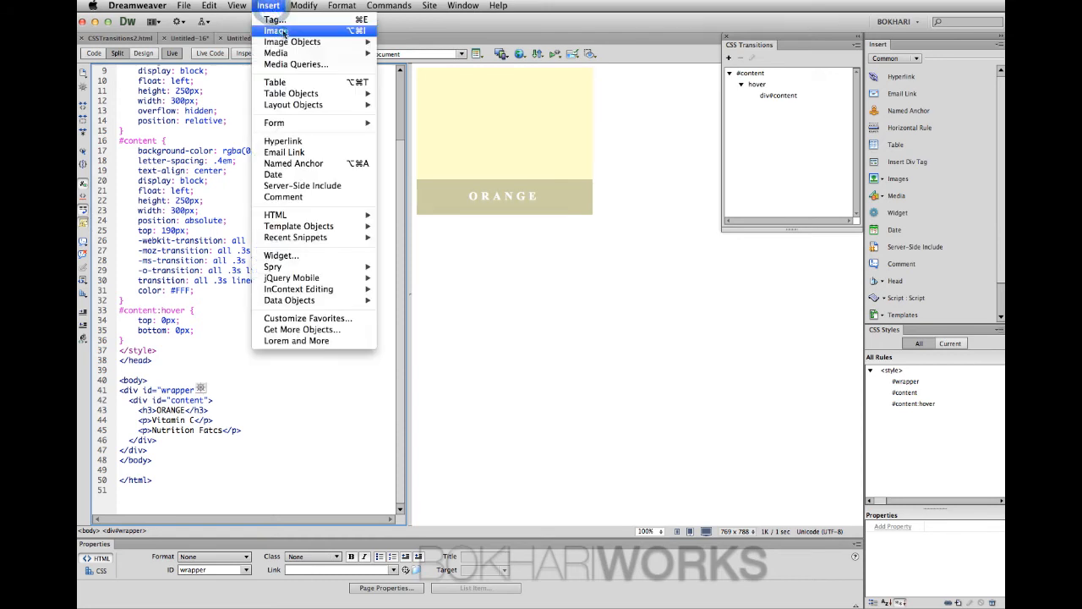
pyautogui.click(277, 31)
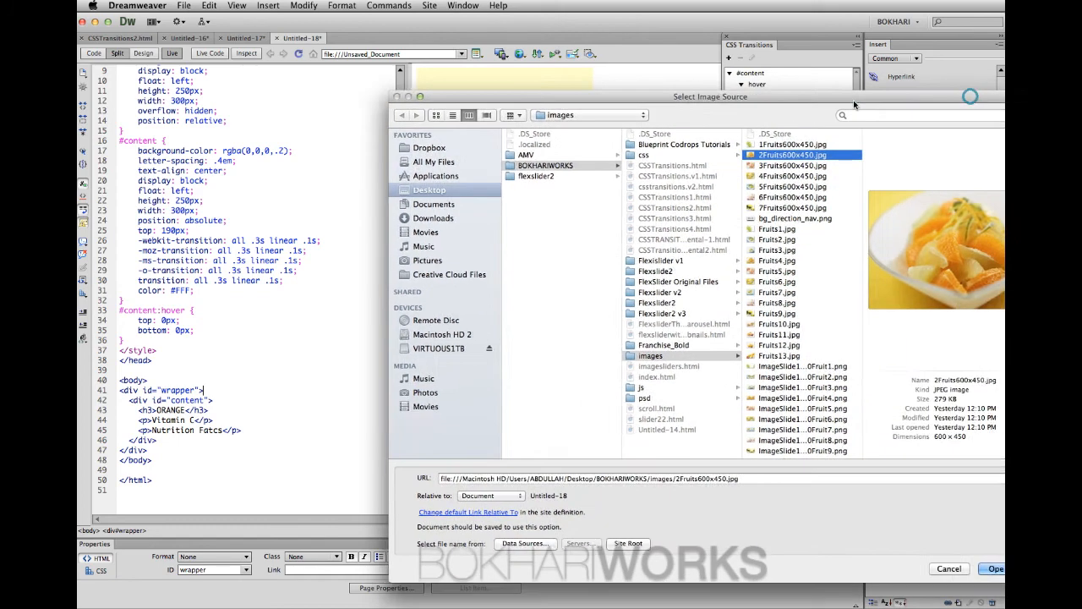
pyautogui.click(994, 568)
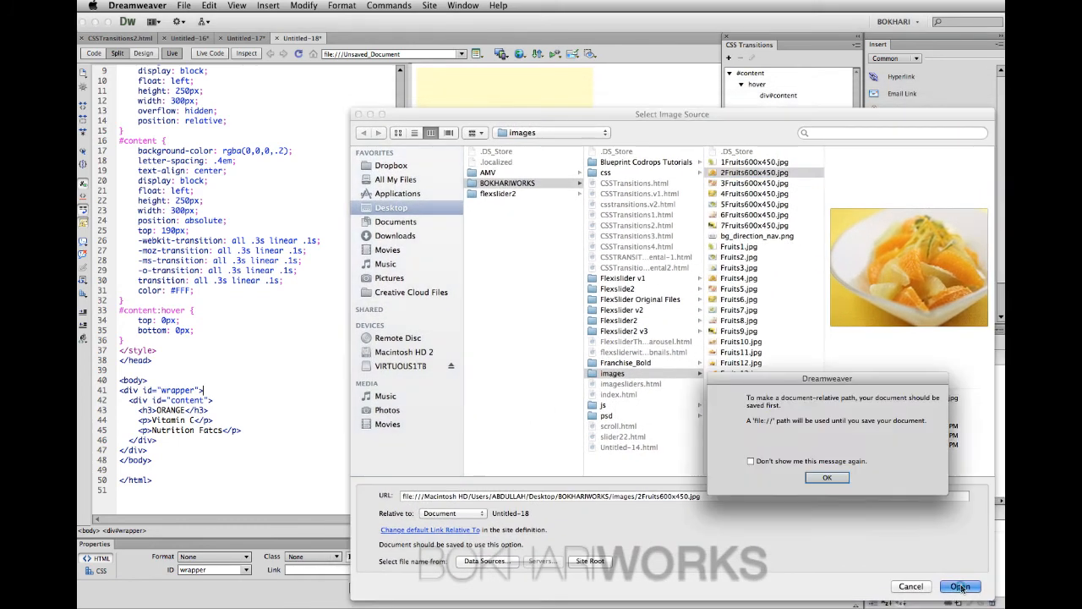
pyautogui.click(826, 476)
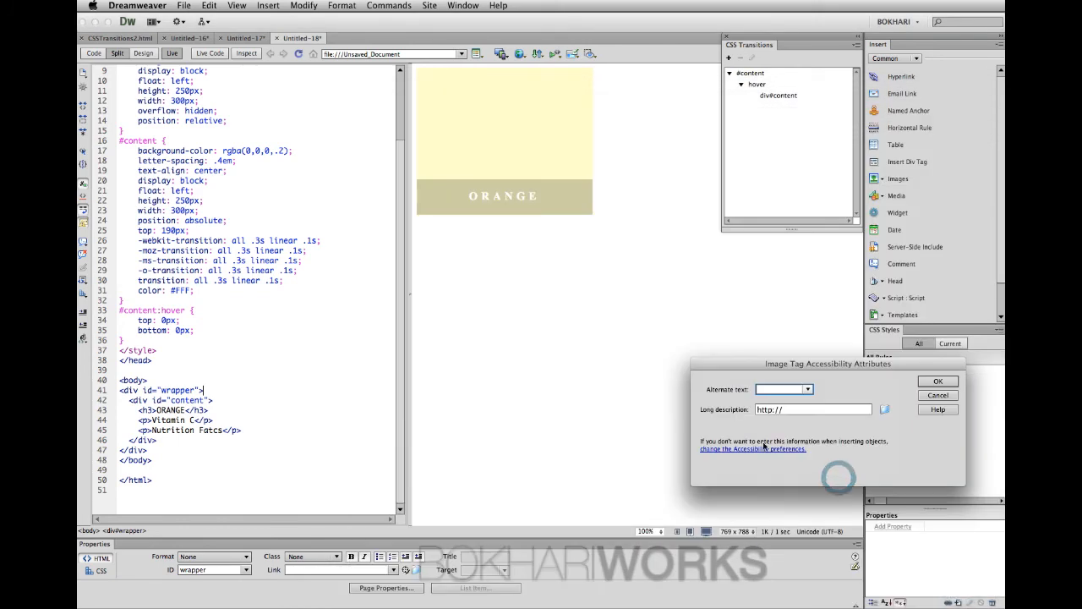
pyautogui.write('fruit')
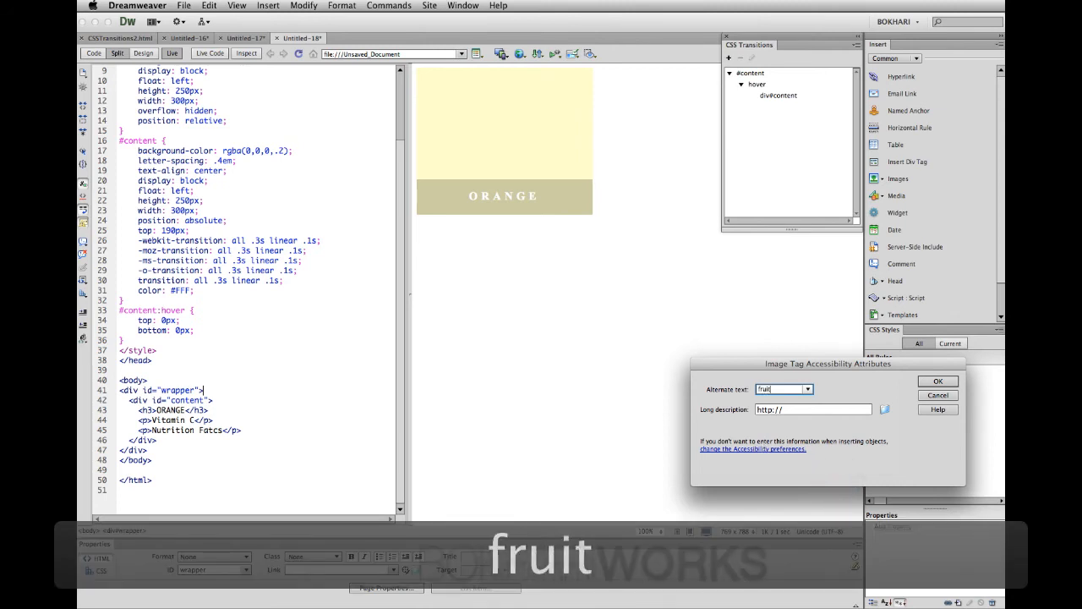
pyautogui.write('1')
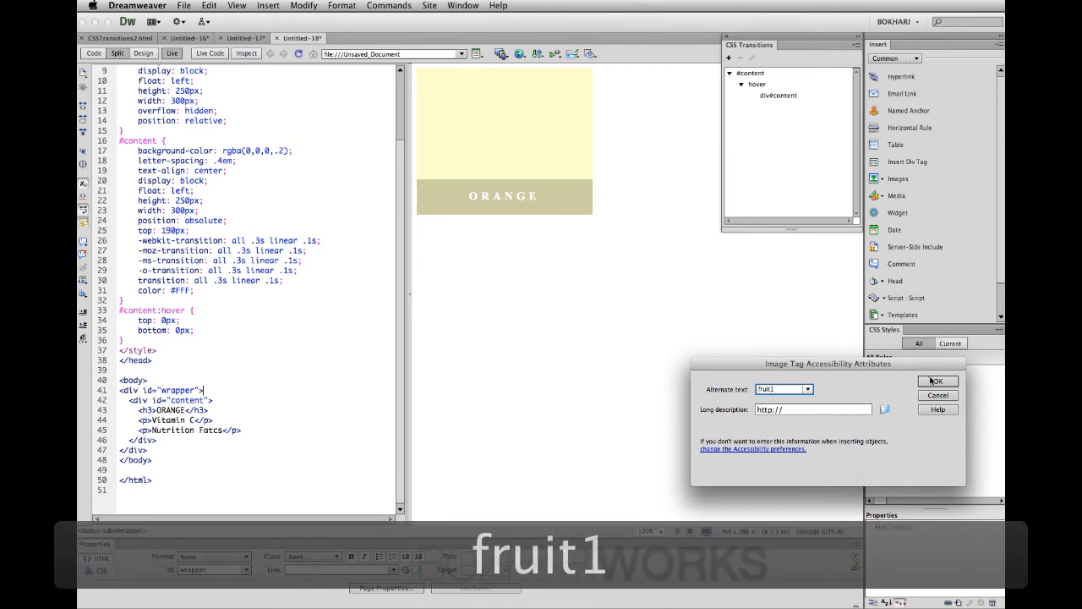
pyautogui.click(937, 382)
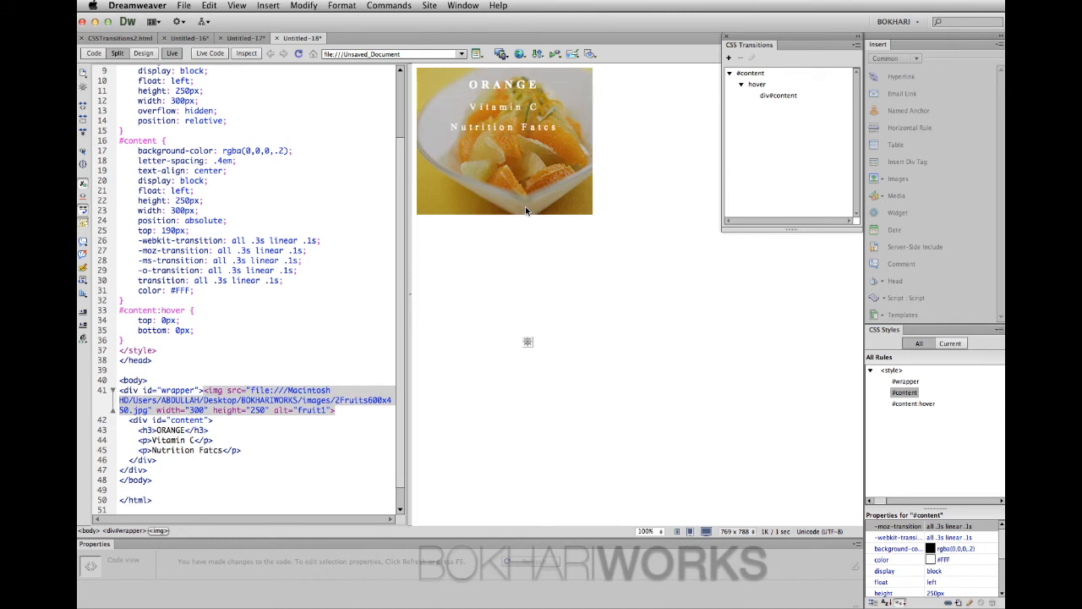
pyautogui.moveTo(555, 279)
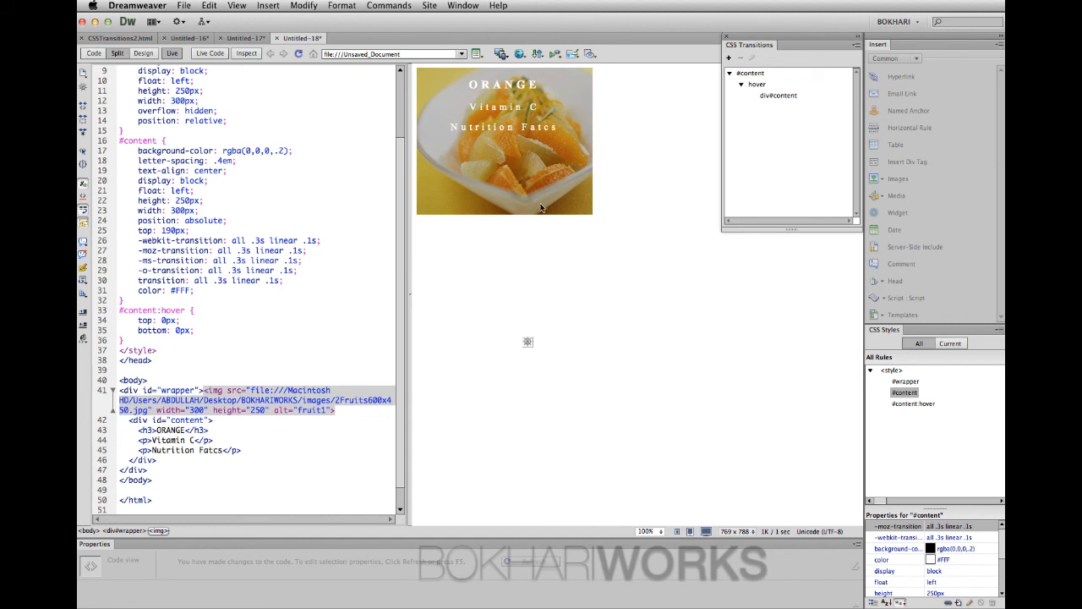
pyautogui.moveTo(568, 263)
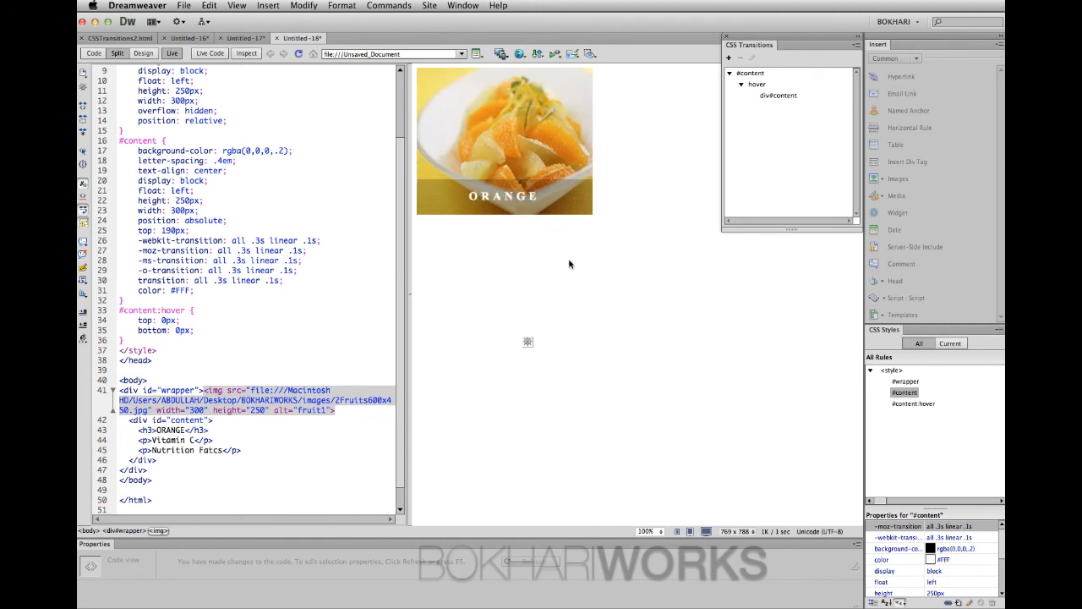
pyautogui.moveTo(504, 142)
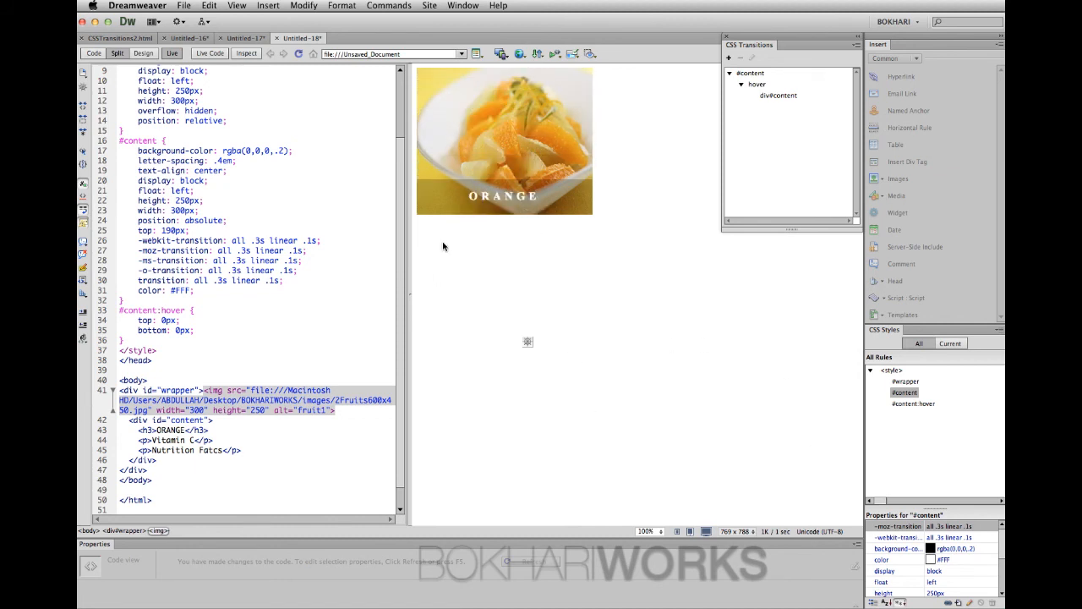
pyautogui.moveTo(221, 429)
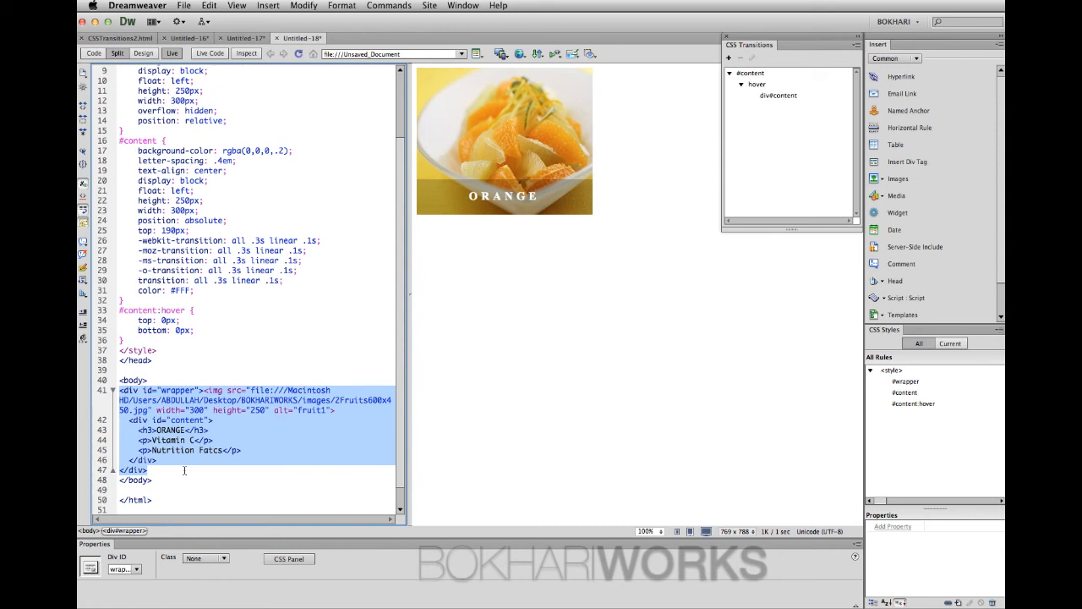
# Copy the card markup and paste copies to make four cards, then refresh the preview
pyautogui.press('cmd+c')
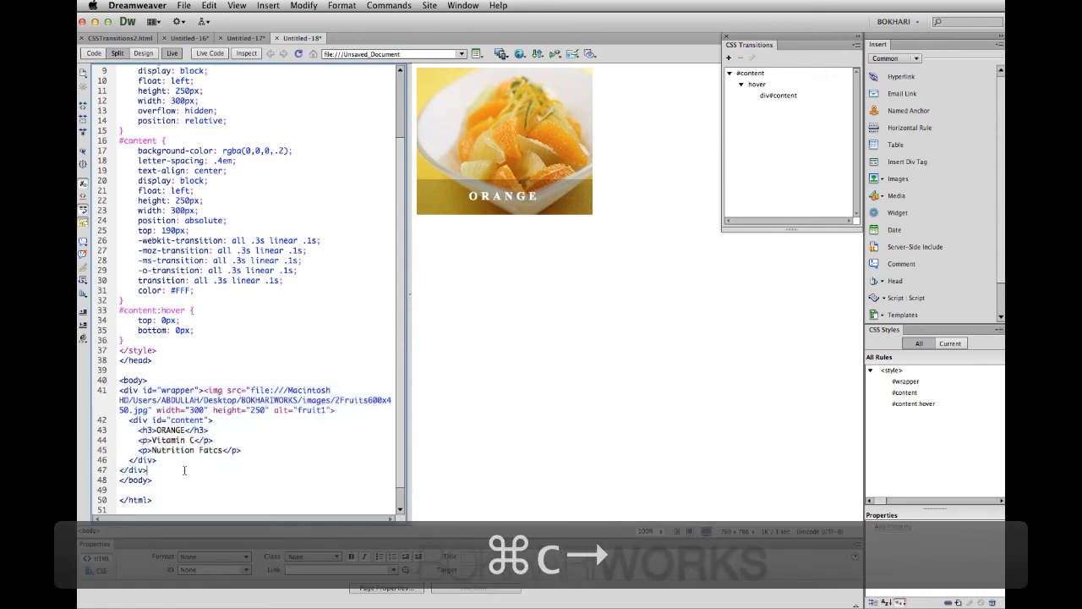
pyautogui.press('Return')
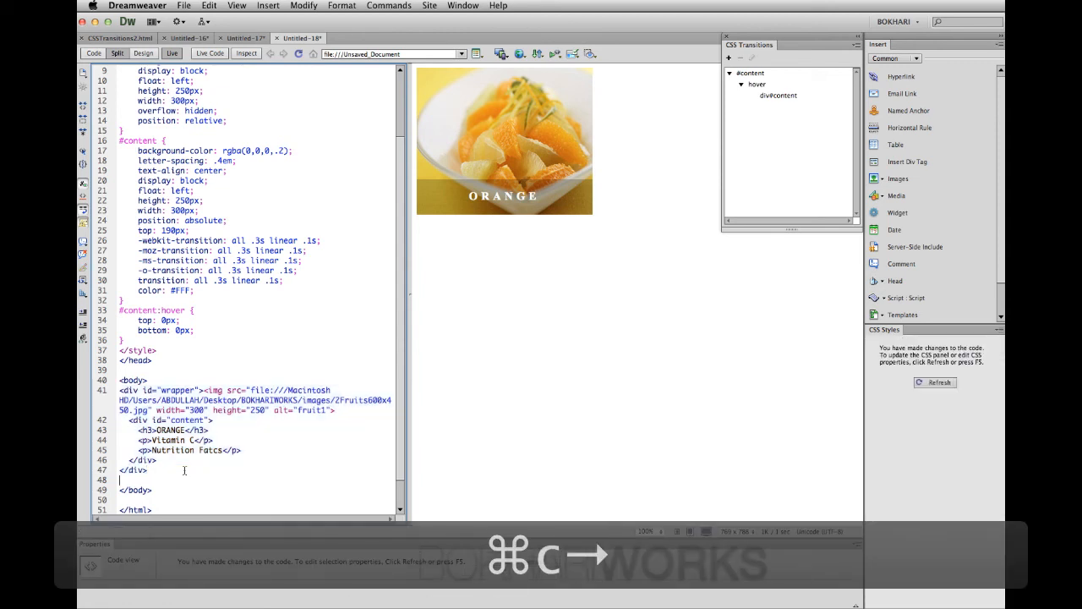
pyautogui.press('cmd+v')
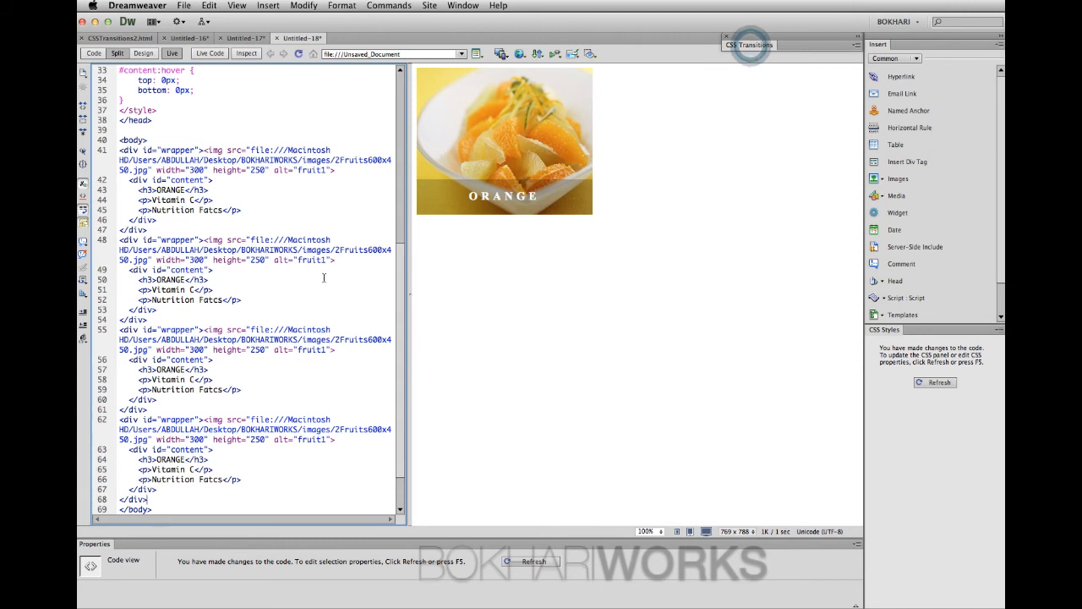
pyautogui.click(937, 382)
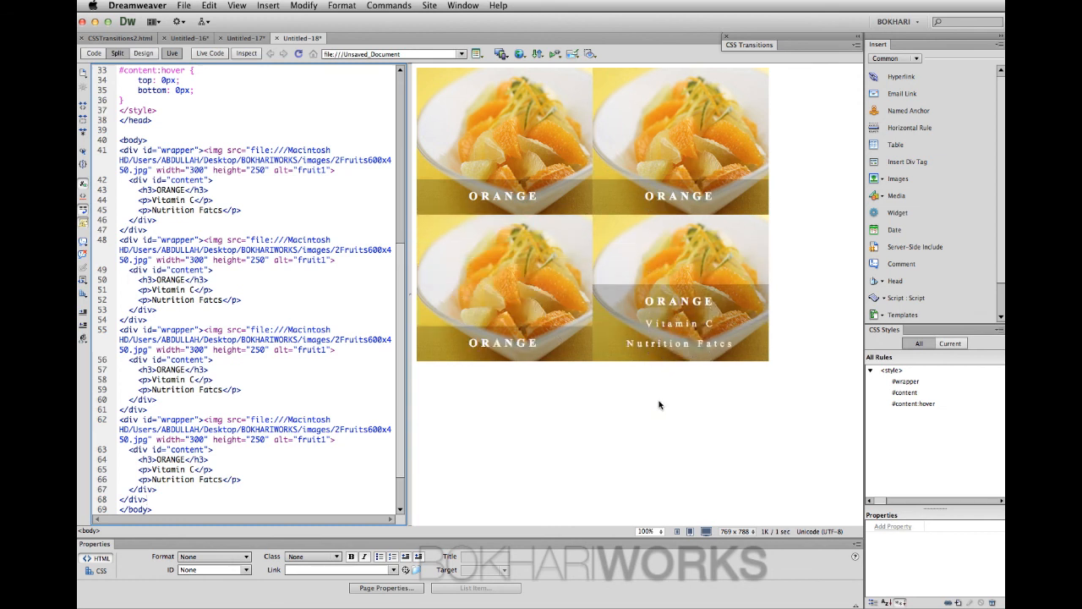
pyautogui.moveTo(503, 169)
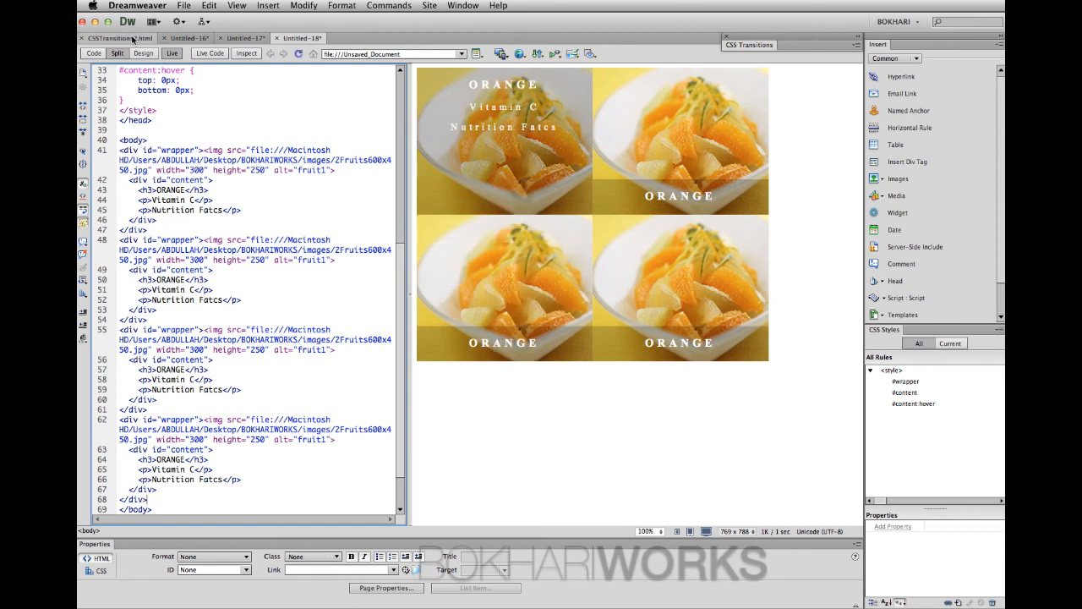
# Switch to the CSSTransitions2.html document showing orange, star fruit and pears cards
pyautogui.click(118, 37)
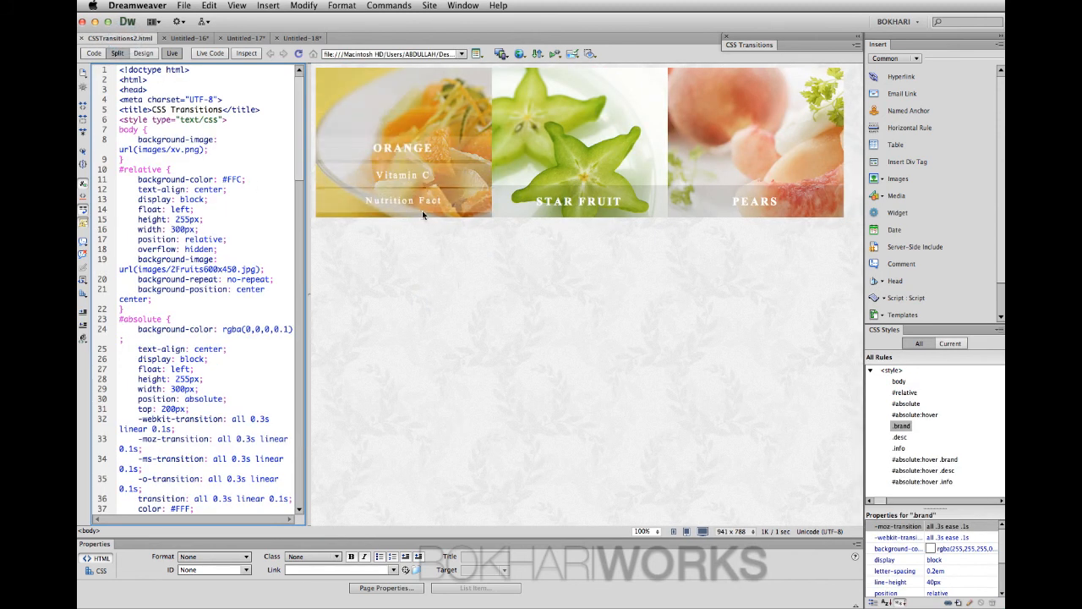
pyautogui.moveTo(426, 264)
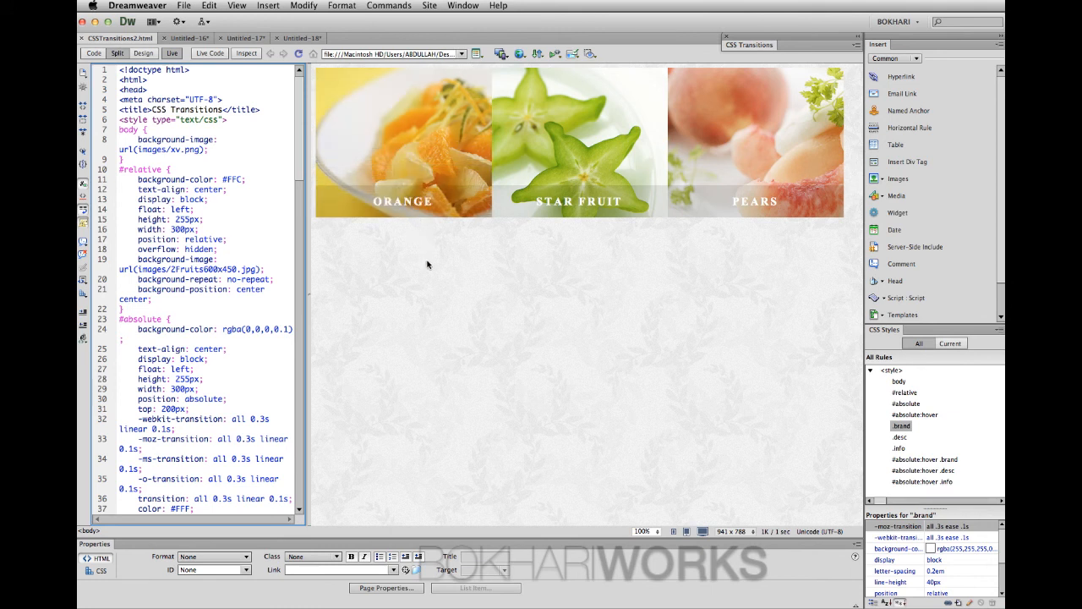
pyautogui.moveTo(402, 144)
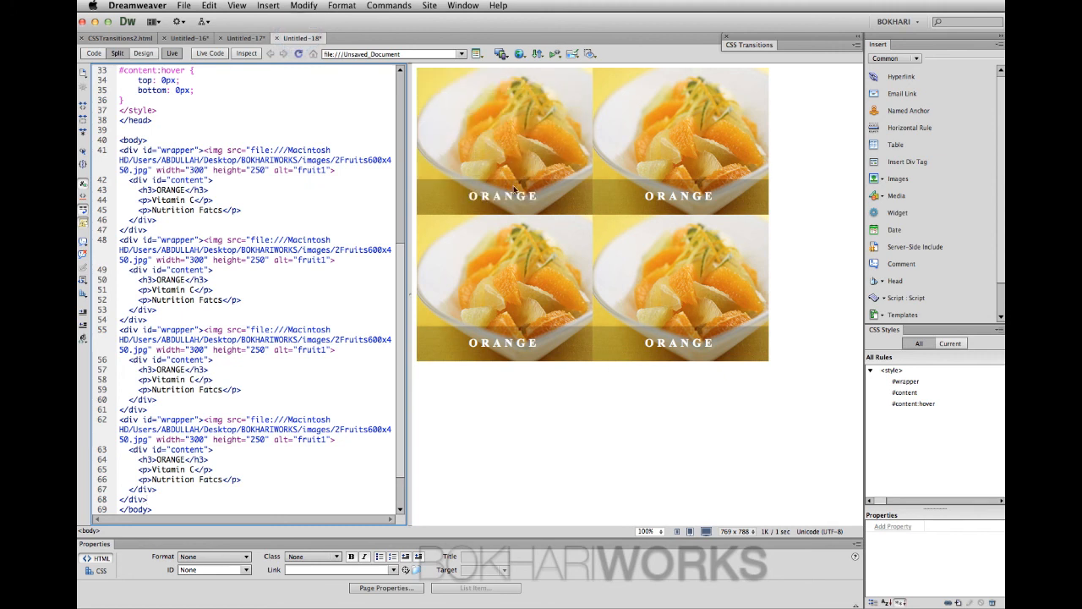
pyautogui.moveTo(673, 230)
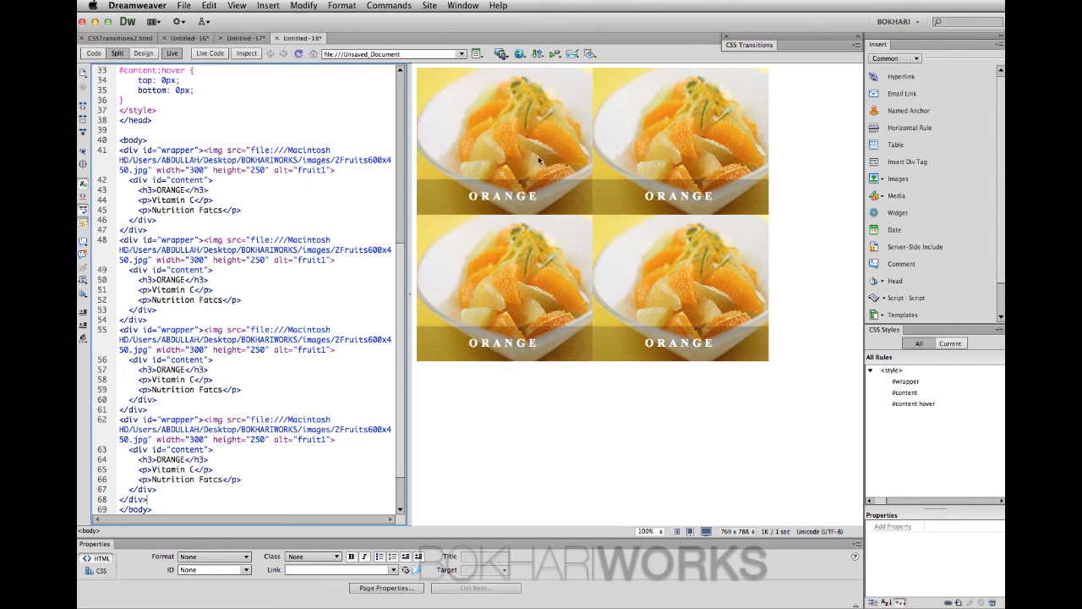
pyautogui.moveTo(537, 161)
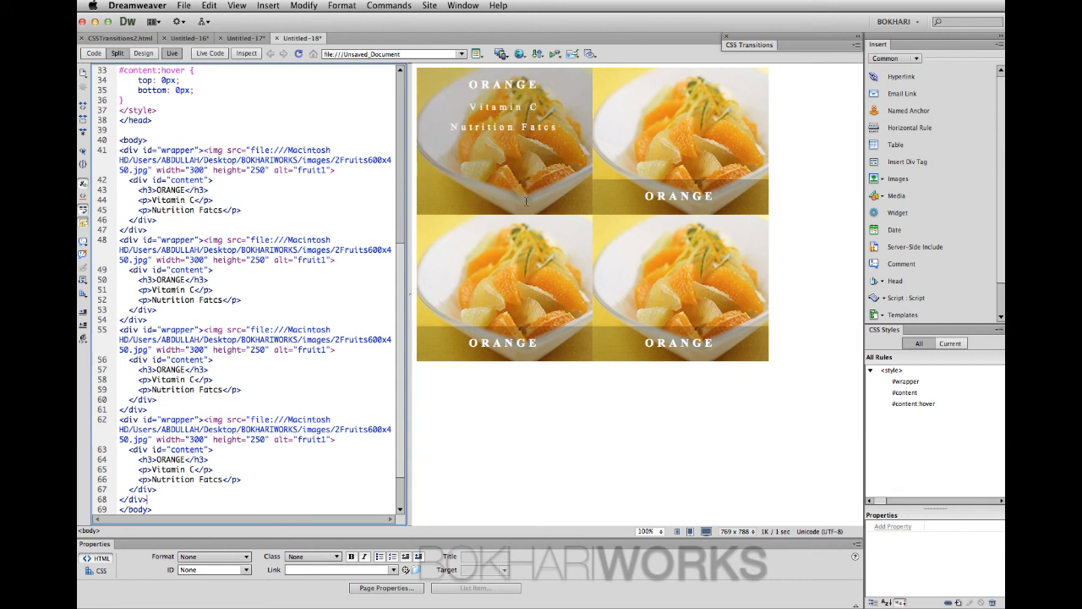